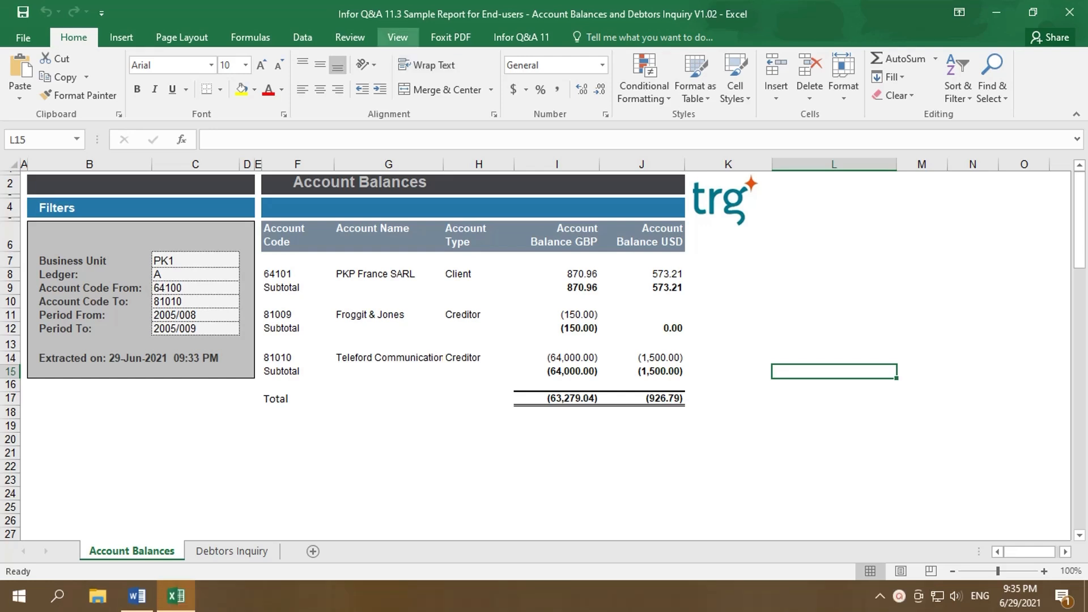
Bring up the Macro dialog and enter Recalculate_Report as the new macro name.
left_click(397, 37)
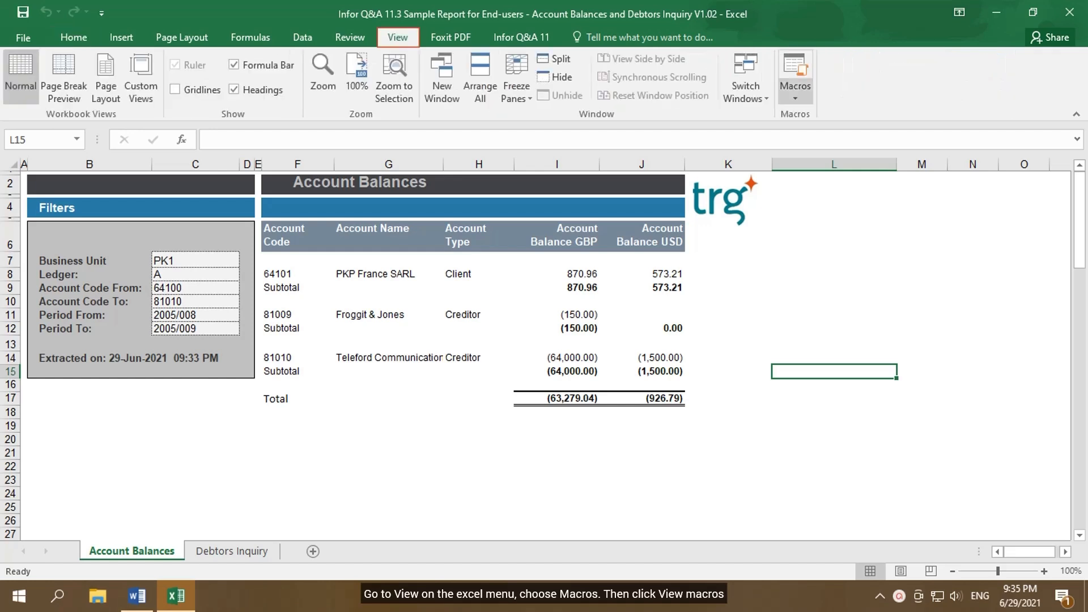
left_click(795, 78)
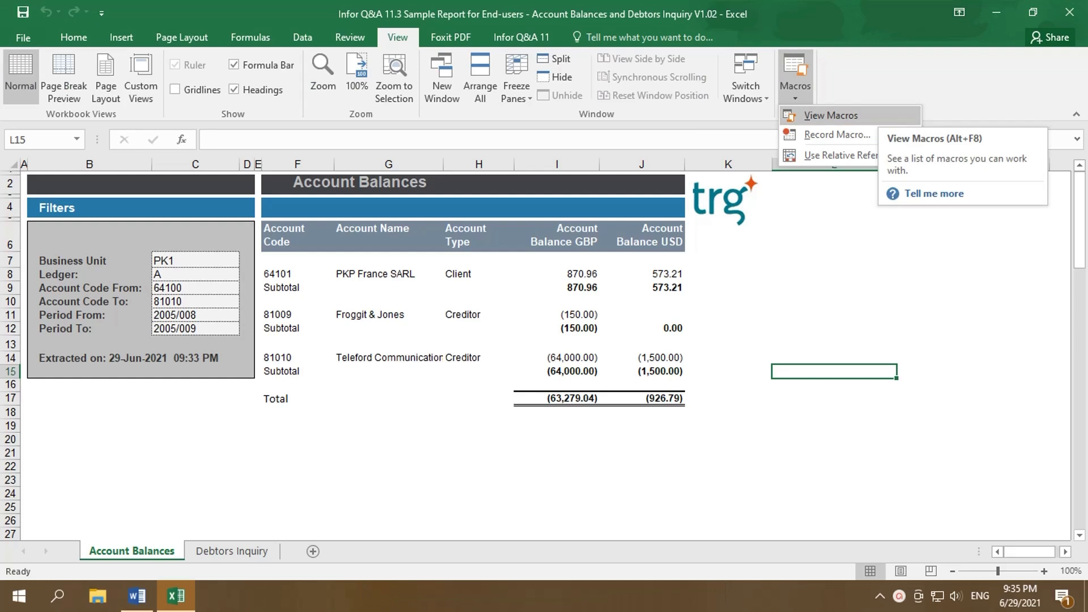
left_click(830, 115)
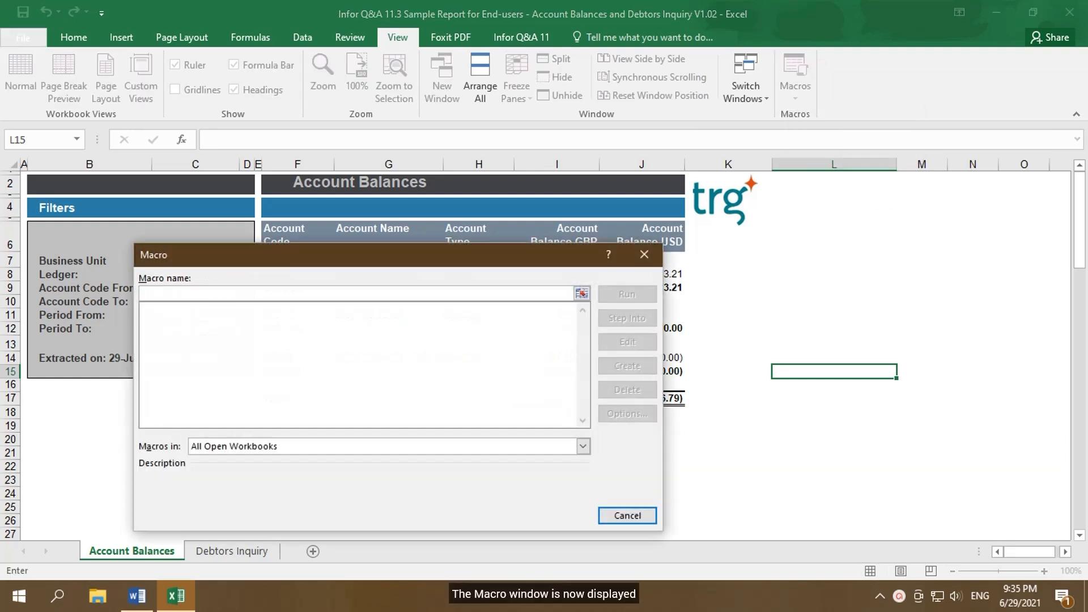
left_click(347, 292)
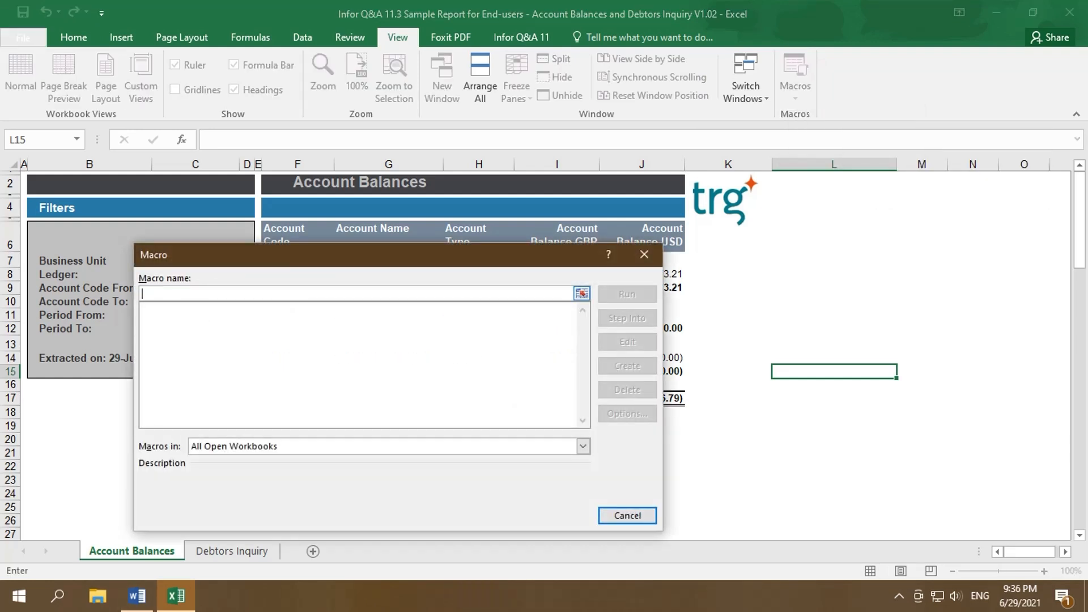
type("Recalculate_Report")
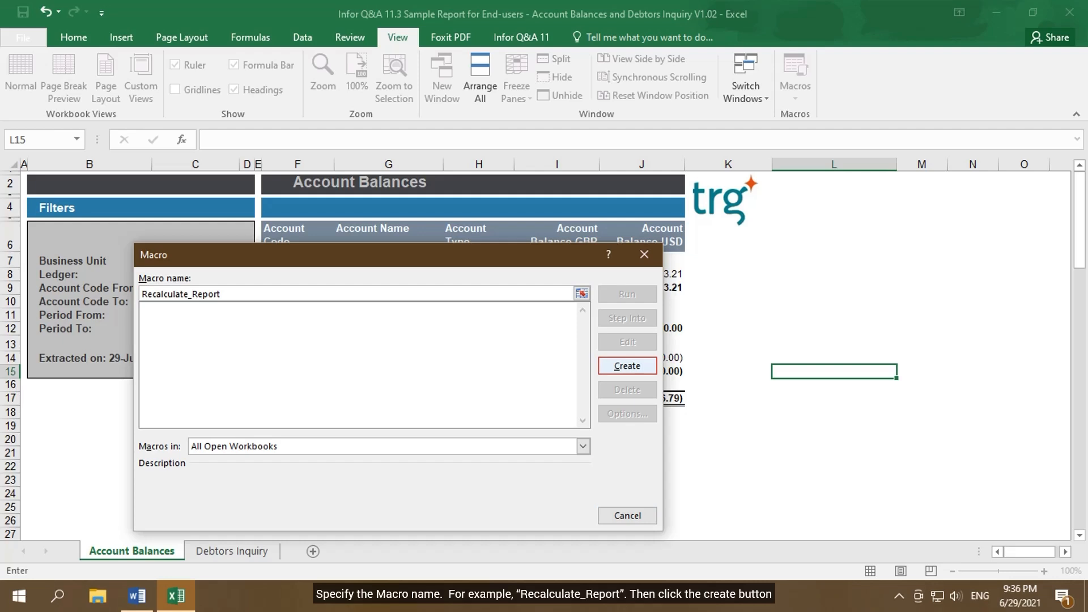
Create Recalculate_Report calling QAAMacro.RecalculateWorksheet("Account Balances").
left_click(626, 366)
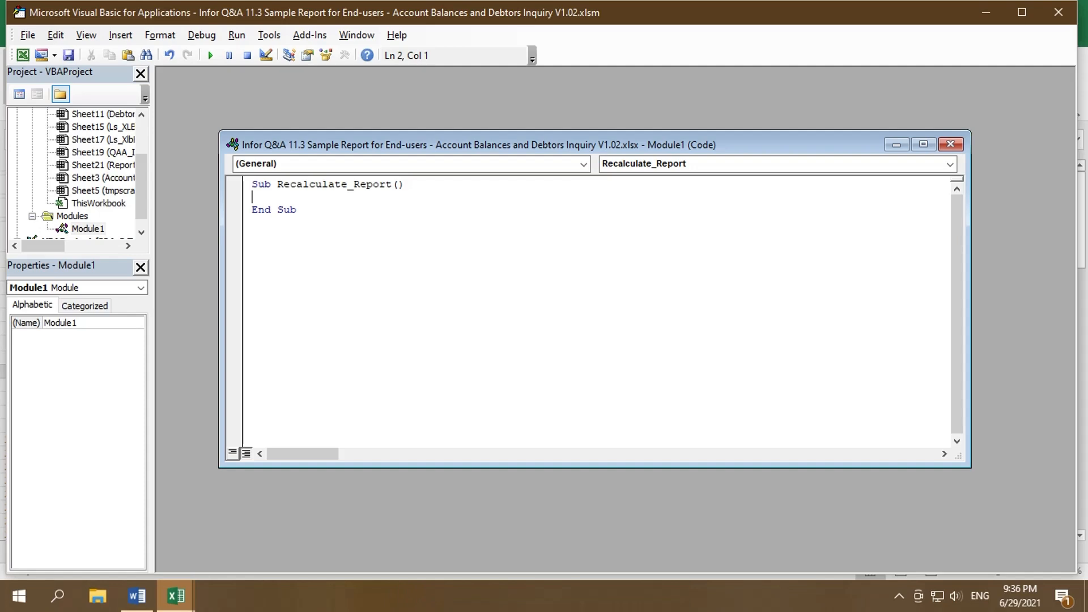
type("QAAMacro.RecalculateWorksheet(\"SheetName\")")
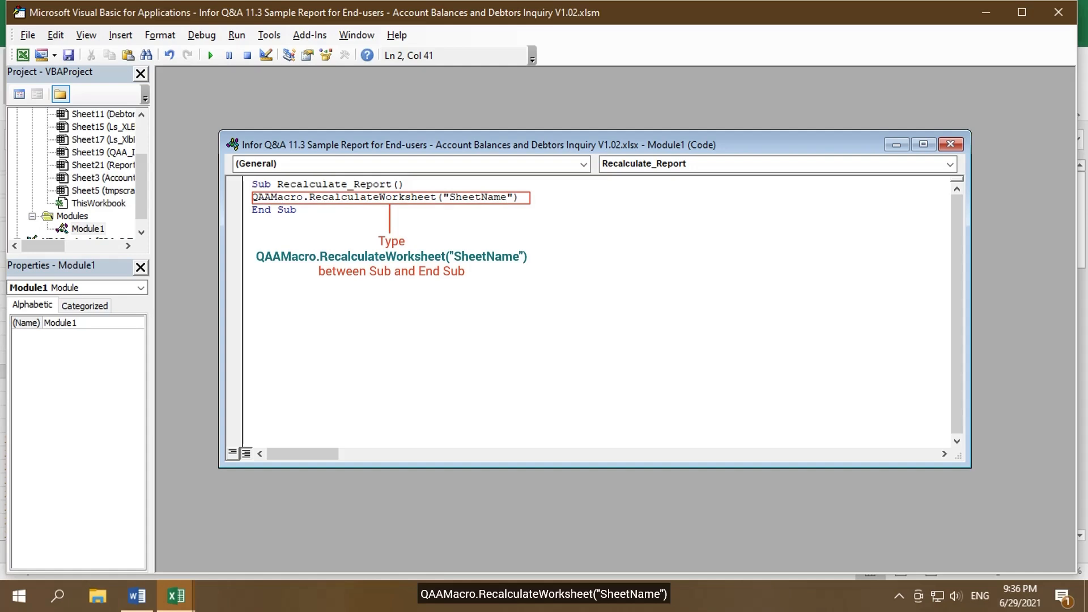
left_click(507, 197)
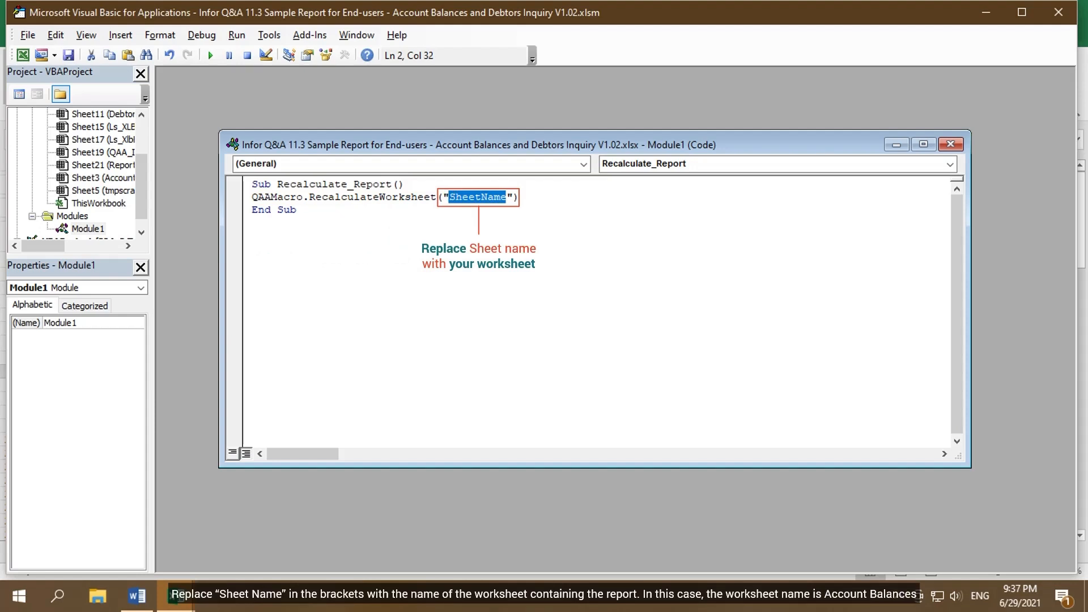
type("A")
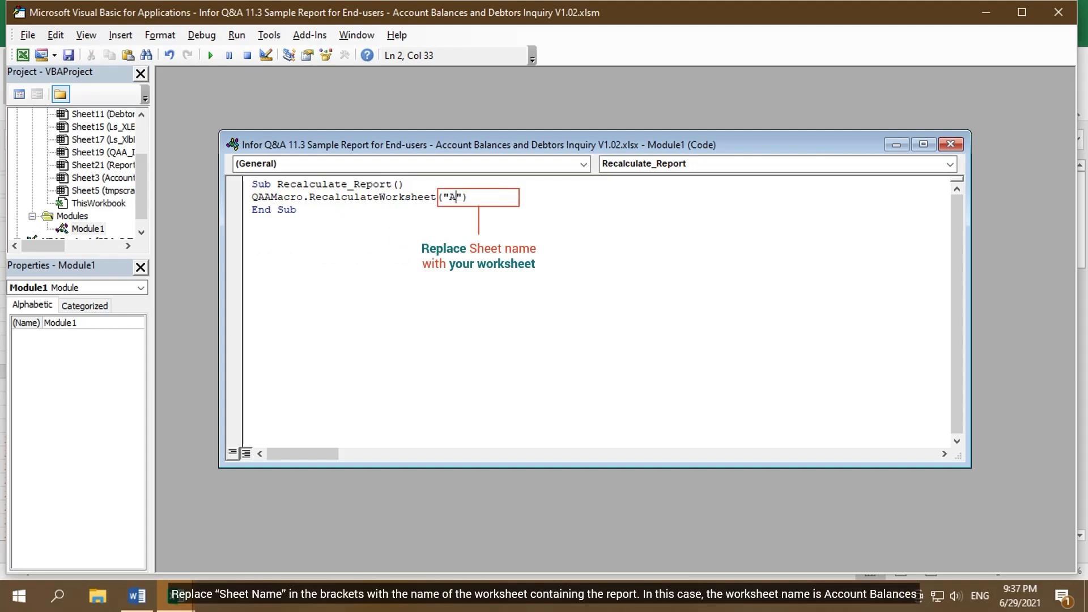
type("ccount")
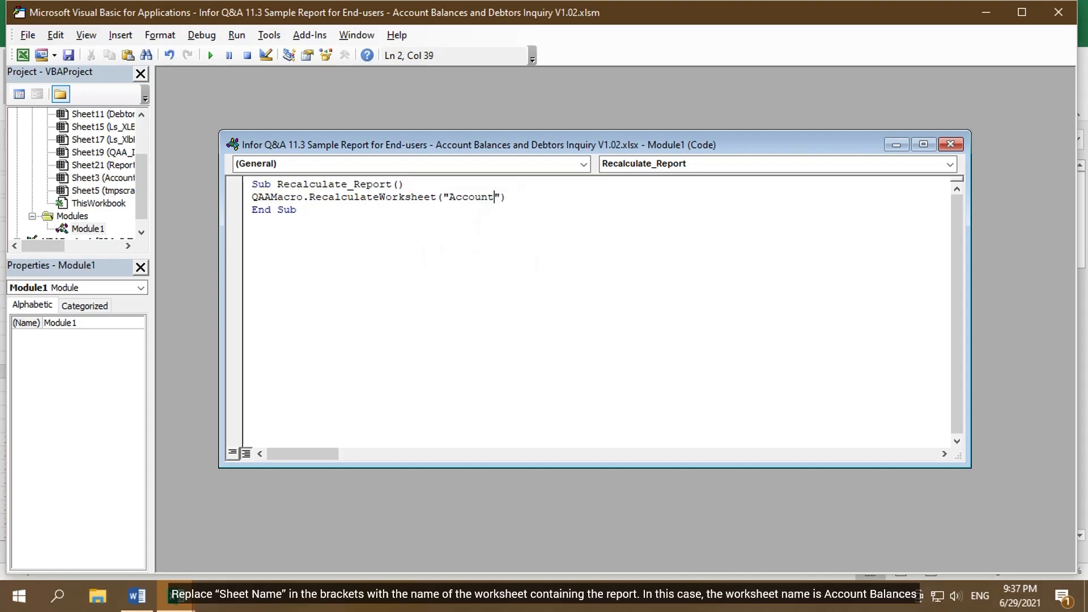
type("Balances")
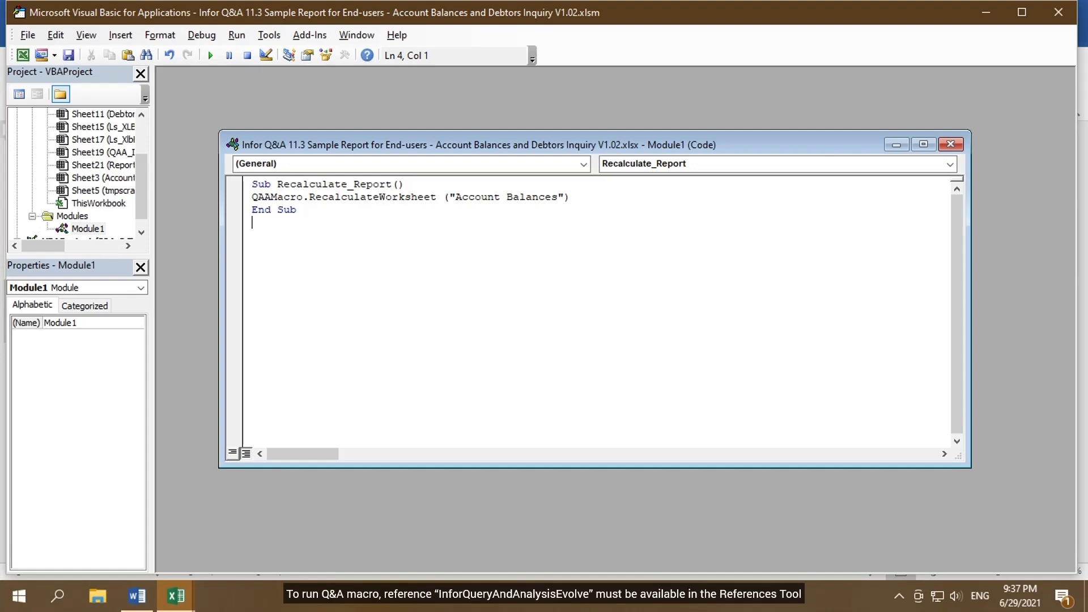
Tick the InforQueryAndAnalysisEvolve reference in Tools > References and confirm.
left_click(268, 36)
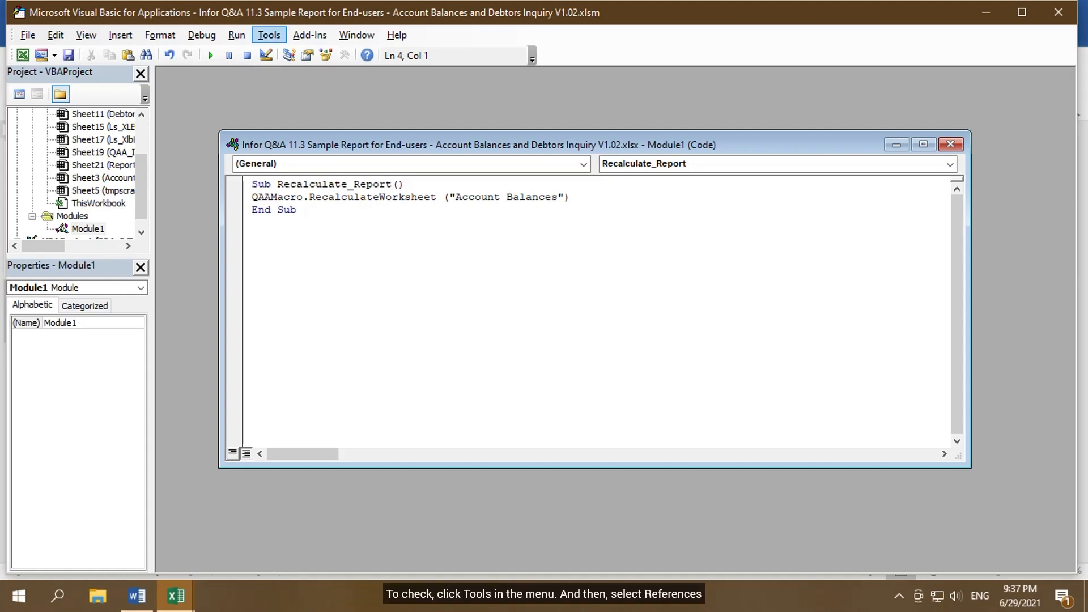
left_click(267, 35)
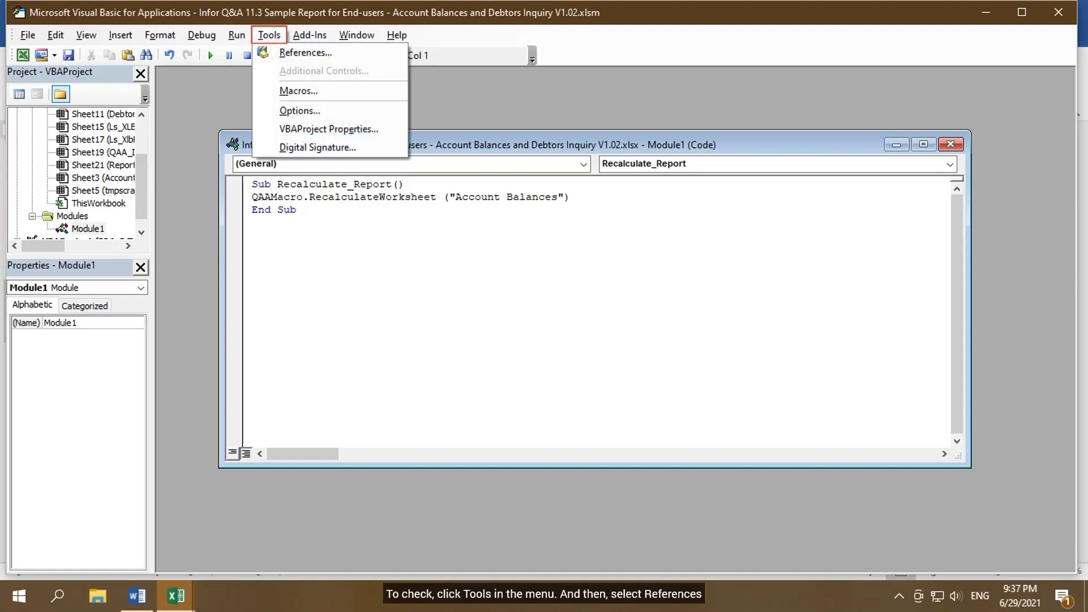
mouse_move(305, 52)
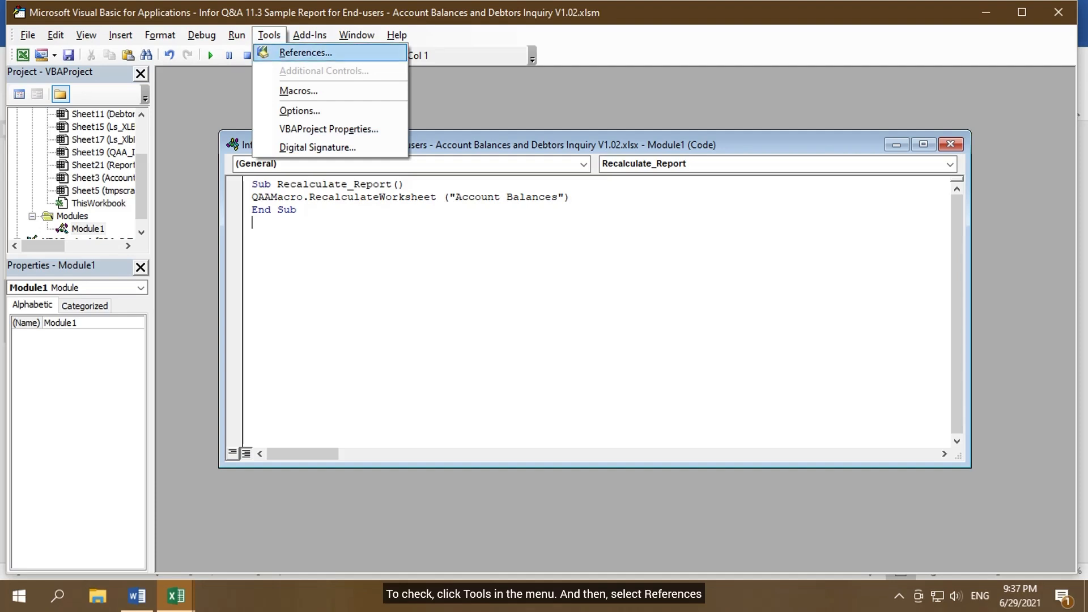
left_click(303, 52)
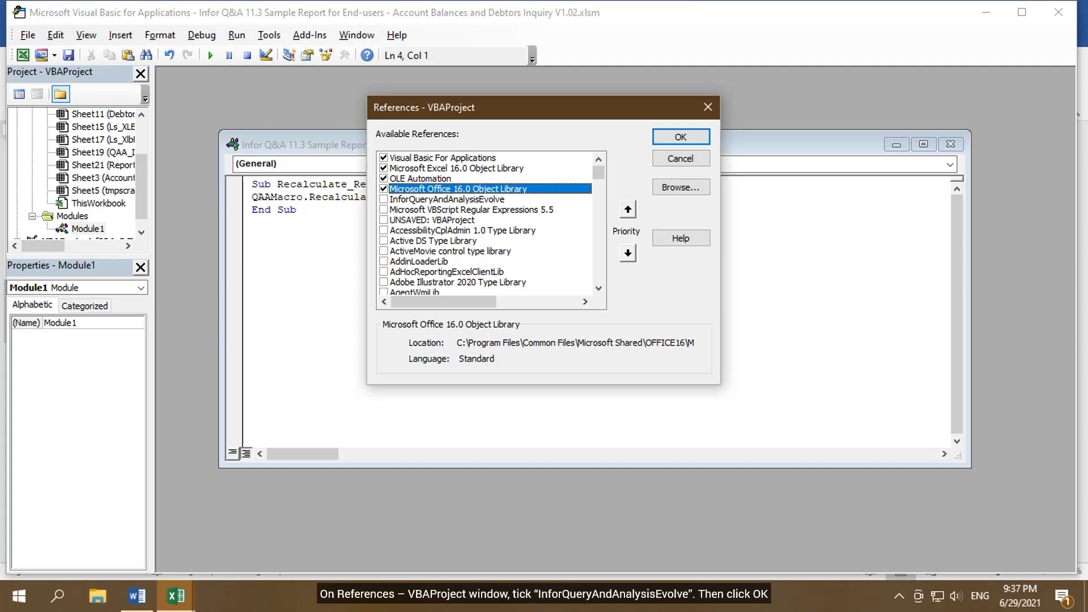
left_click(384, 199)
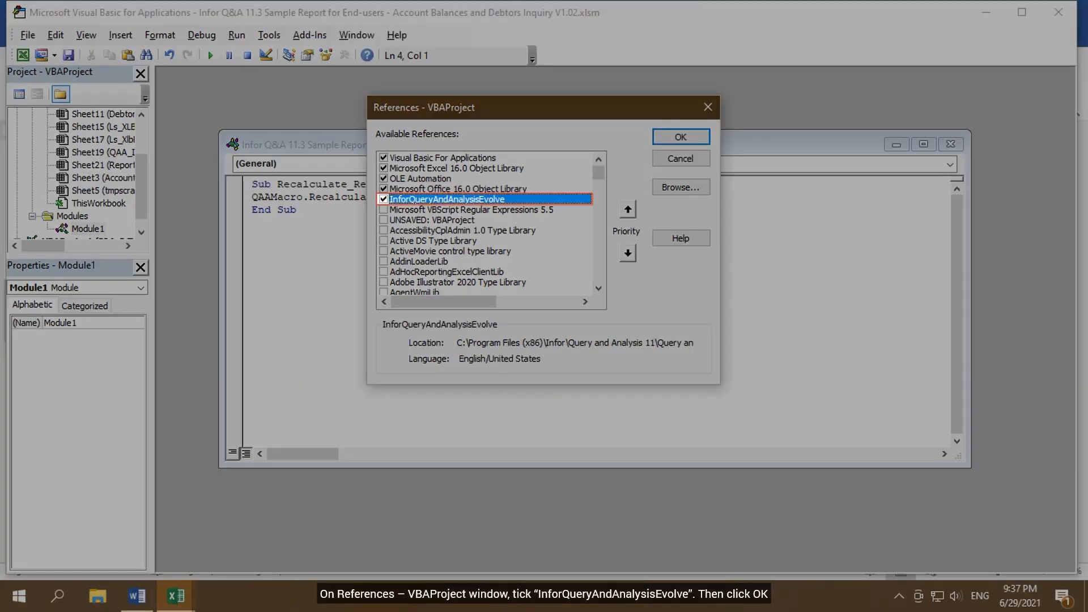
left_click(679, 136)
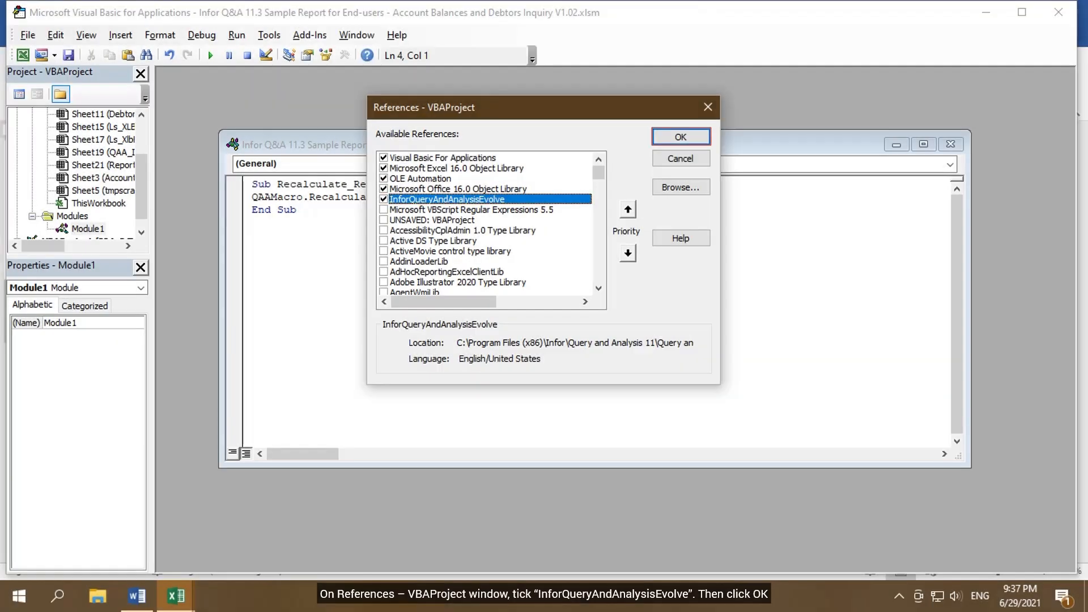
left_click(679, 137)
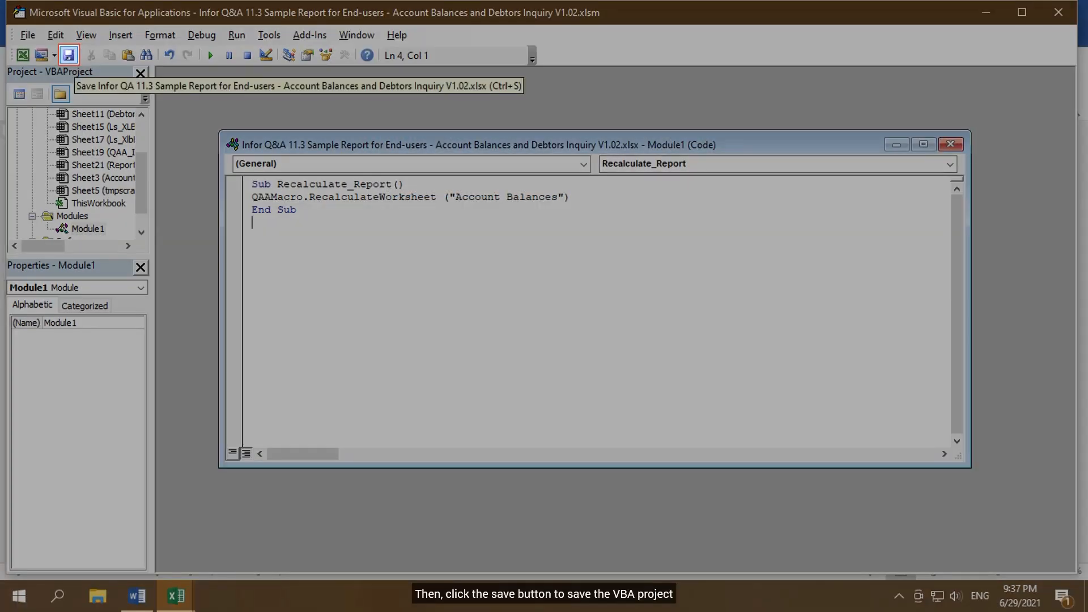
Save the workbook as an Excel Macro-Enabled Workbook (.xlsm), declining the macro-free save.
left_click(68, 55)
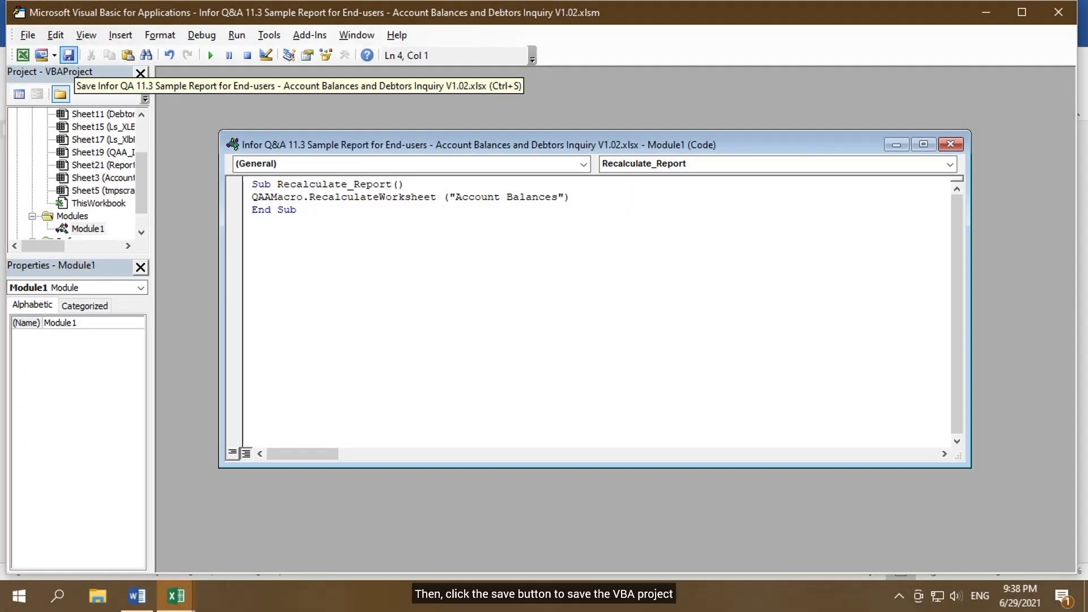
left_click(68, 54)
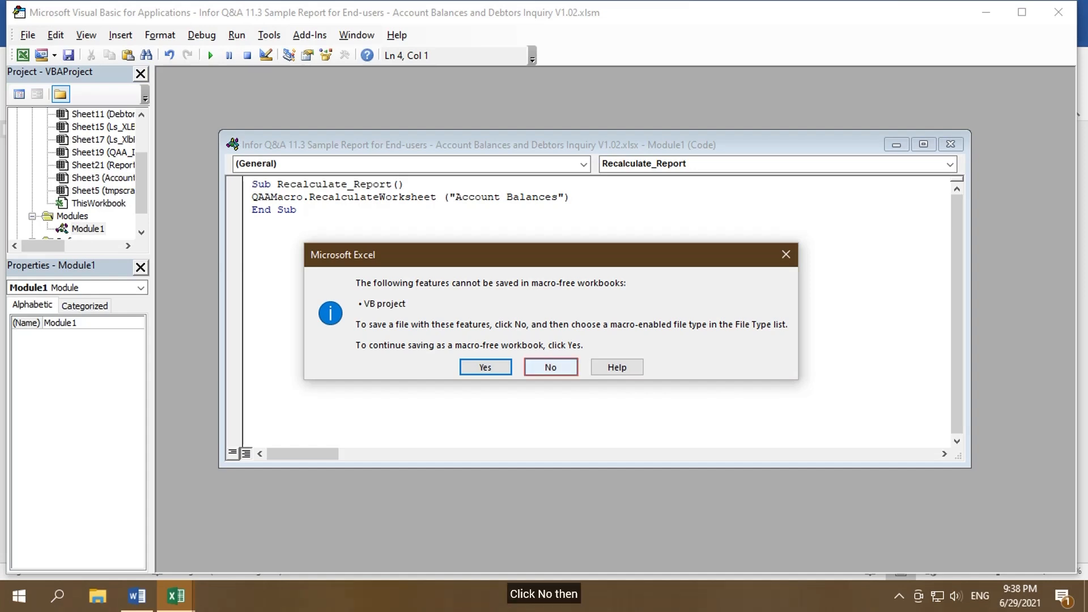
left_click(548, 366)
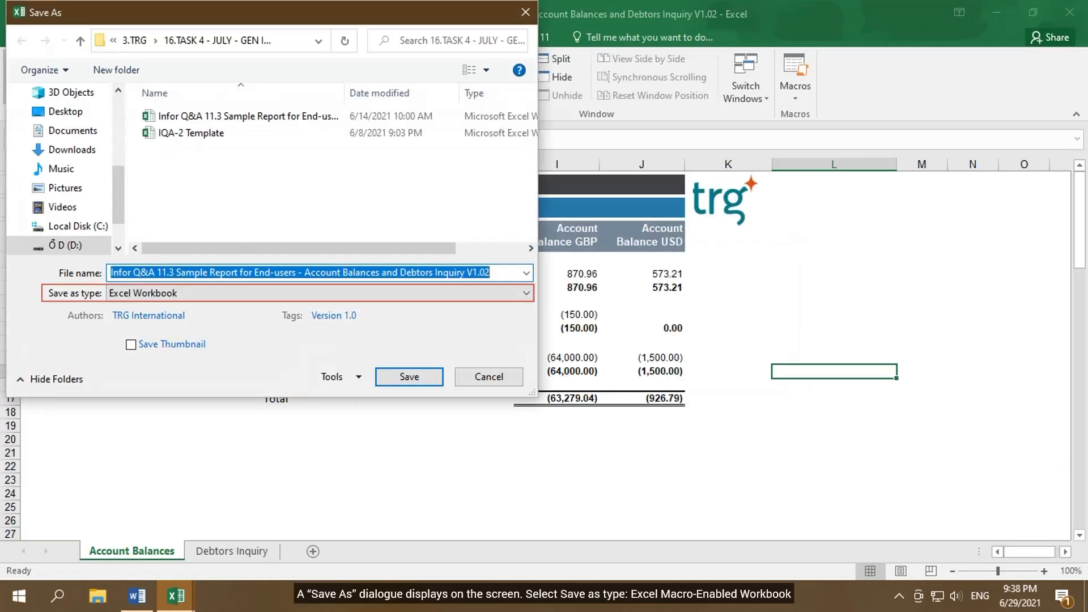
left_click(318, 292)
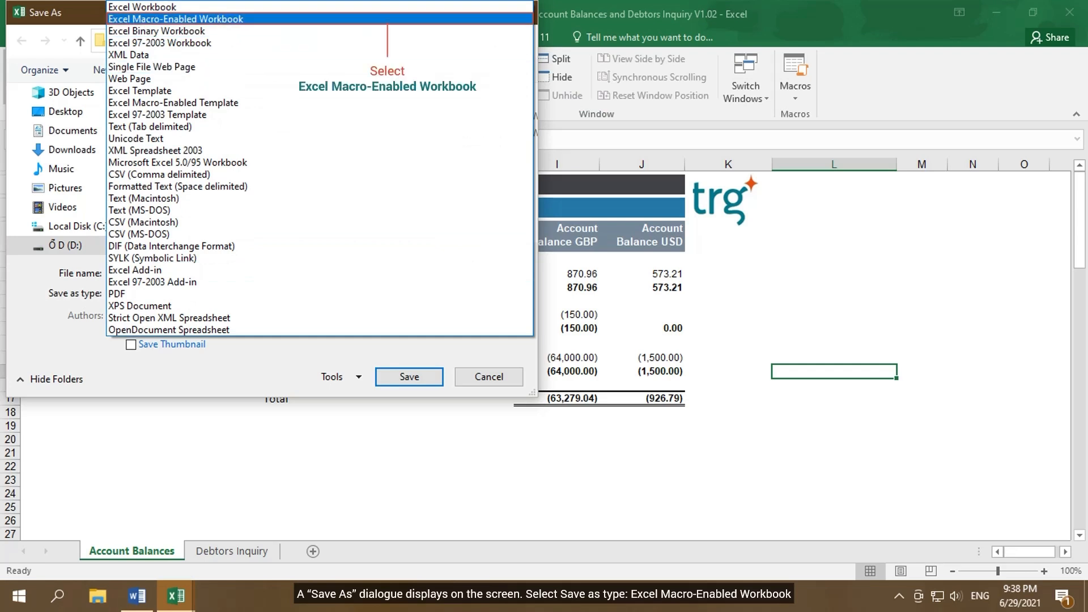
left_click(176, 19)
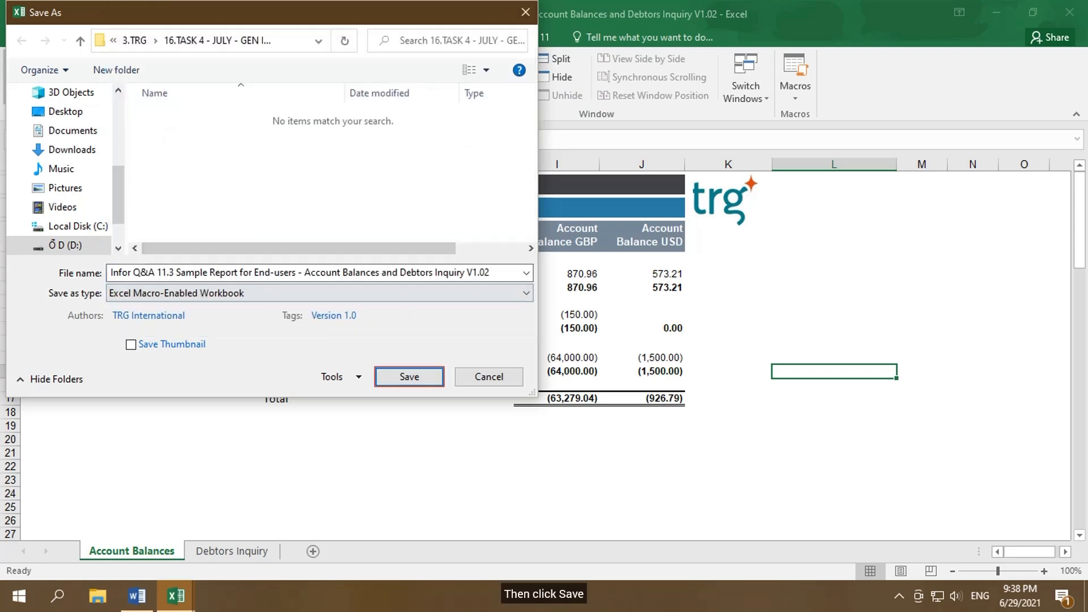
left_click(409, 377)
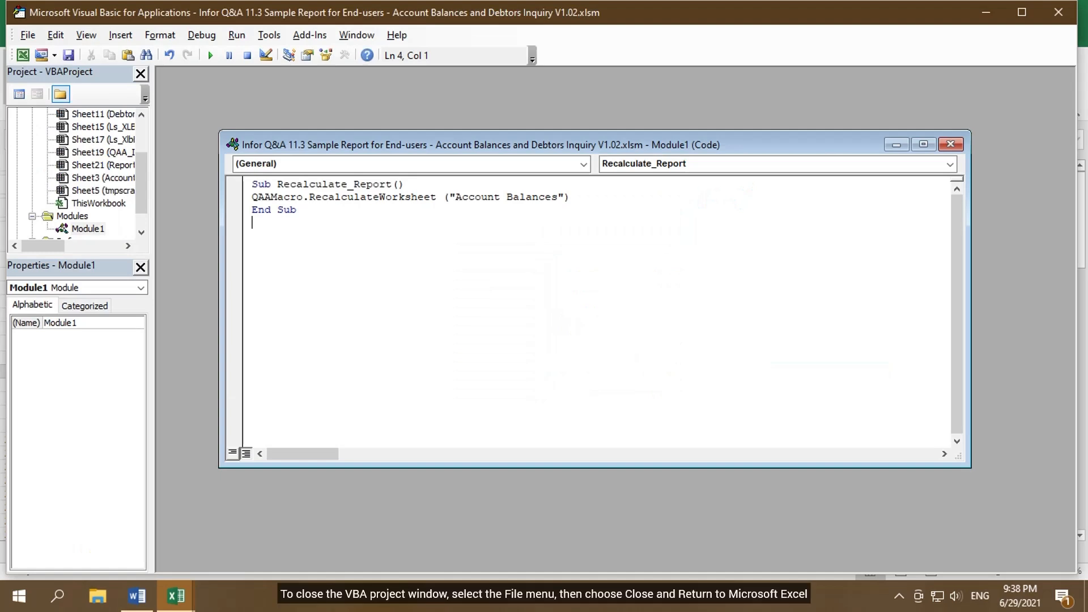
Close the VBA editor and return to the Account Balances sheet in Excel.
left_click(27, 35)
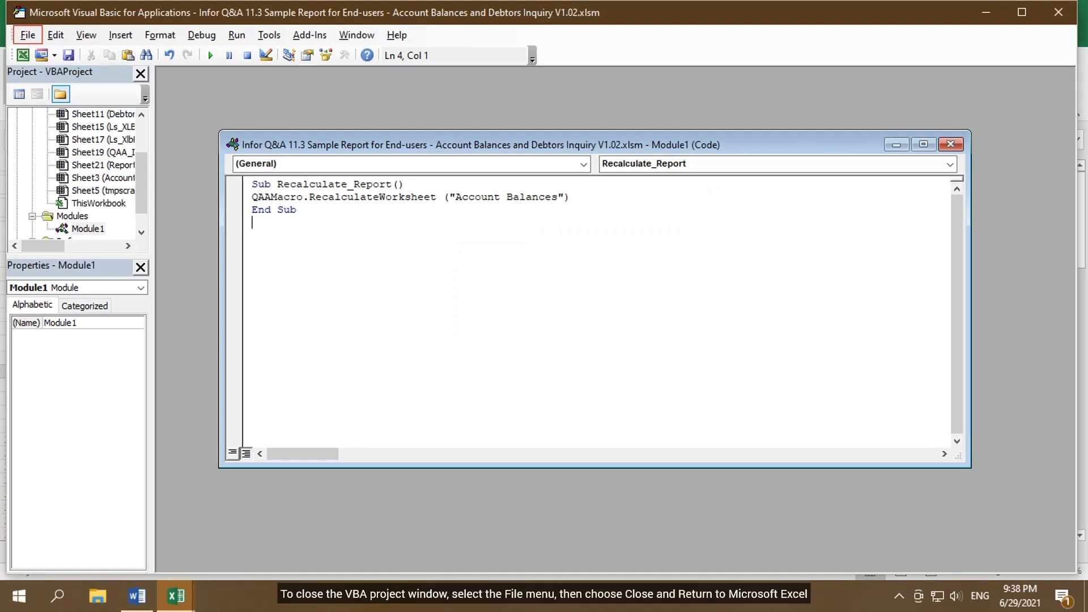
left_click(27, 35)
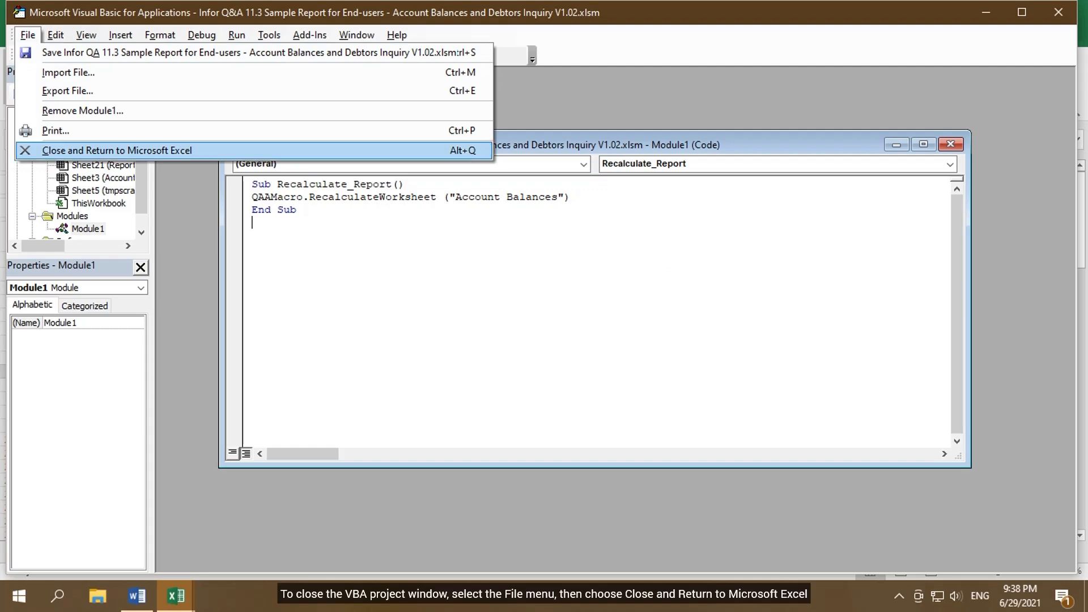
left_click(117, 151)
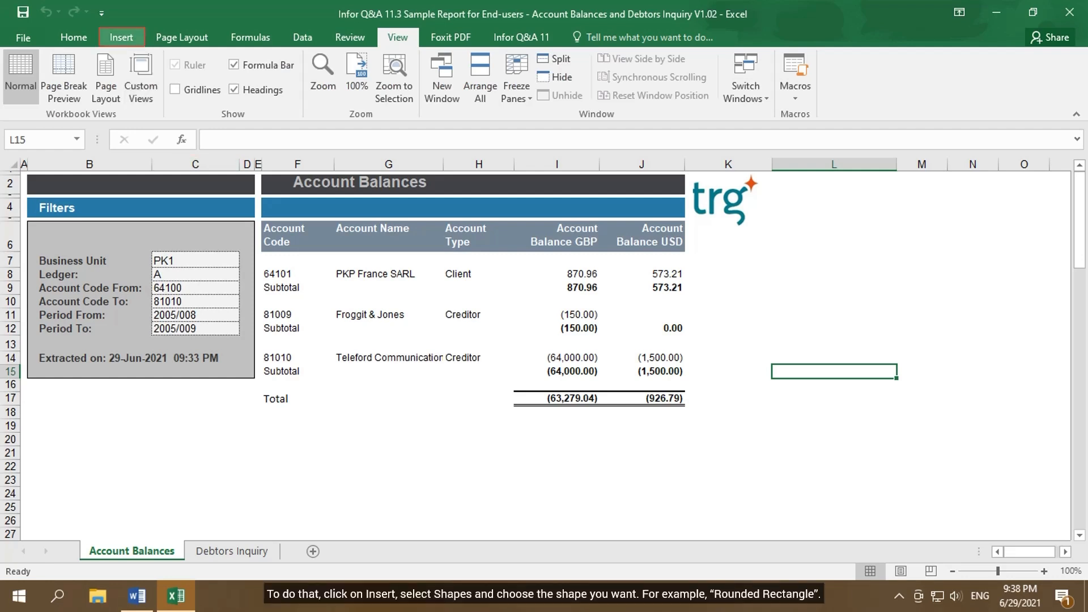
Draw a rounded rectangle below the Filters box and label it RUN.
left_click(121, 38)
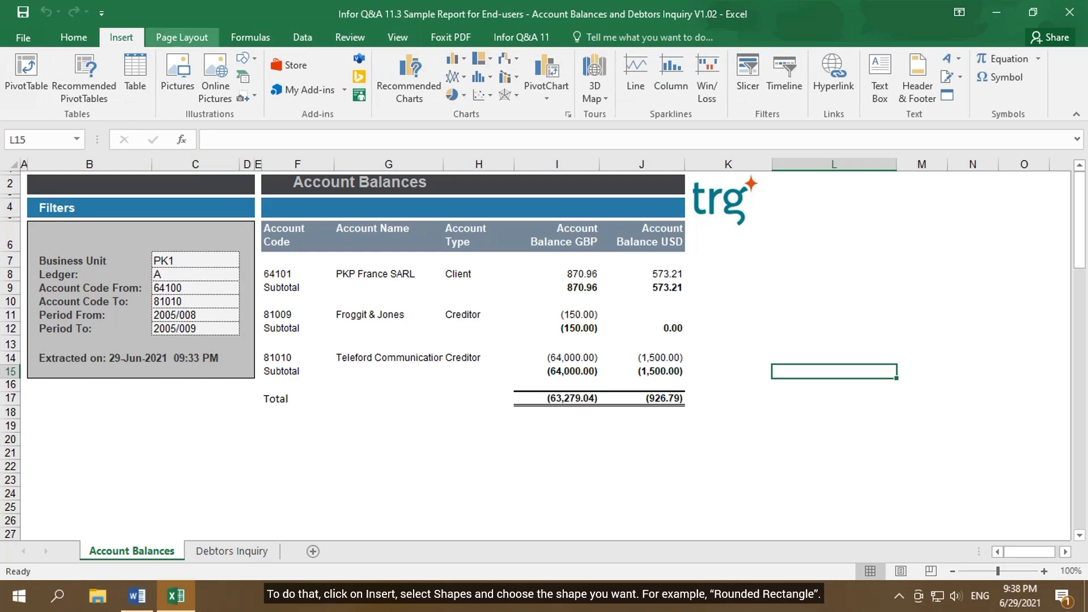
left_click(241, 58)
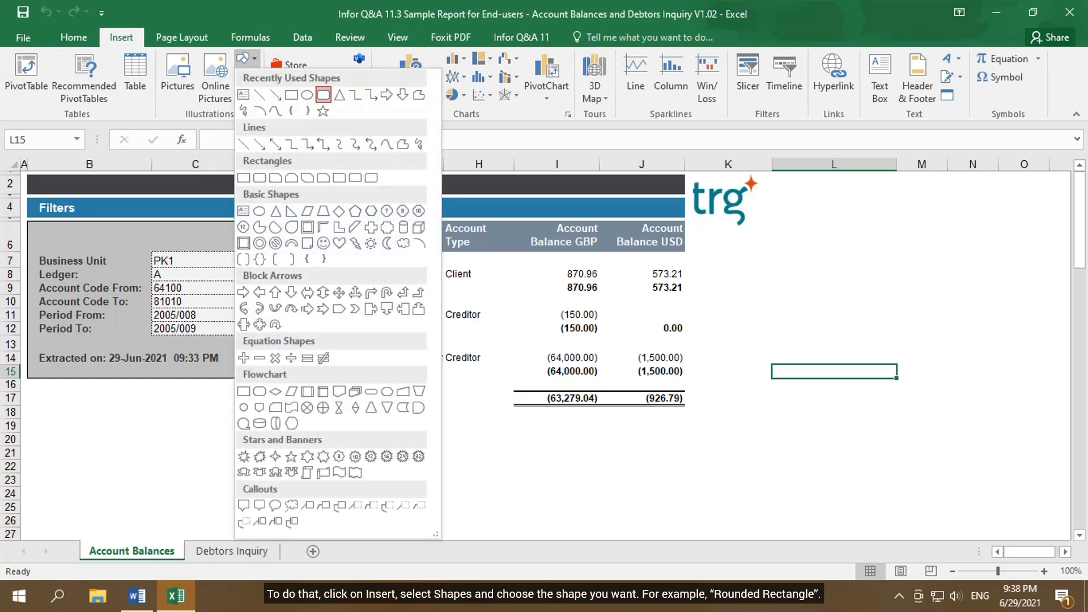
mouse_move(323, 95)
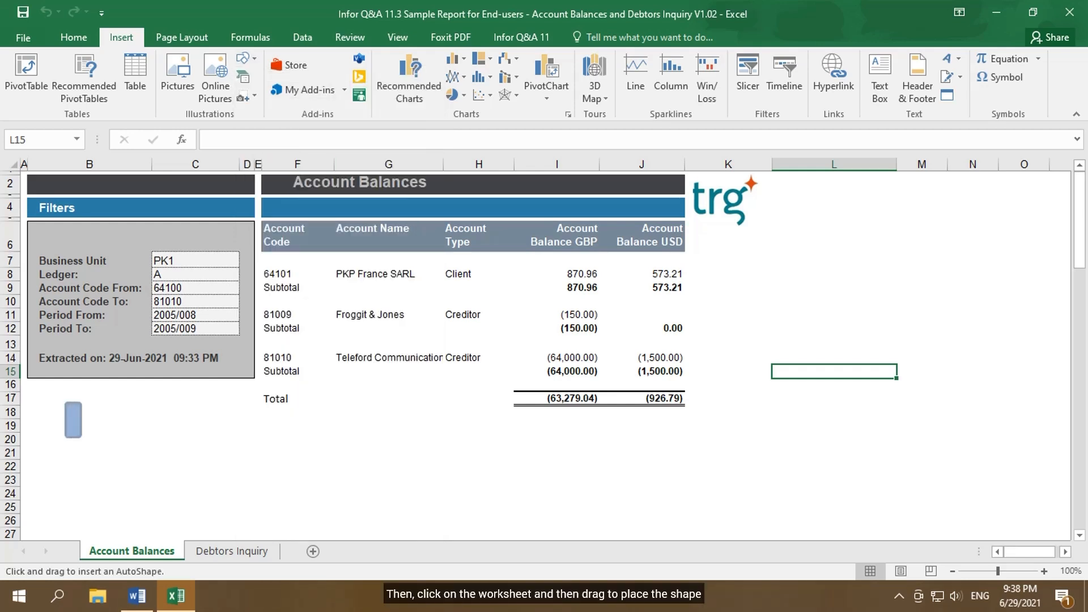
left_click_drag(68, 399, 125, 437)
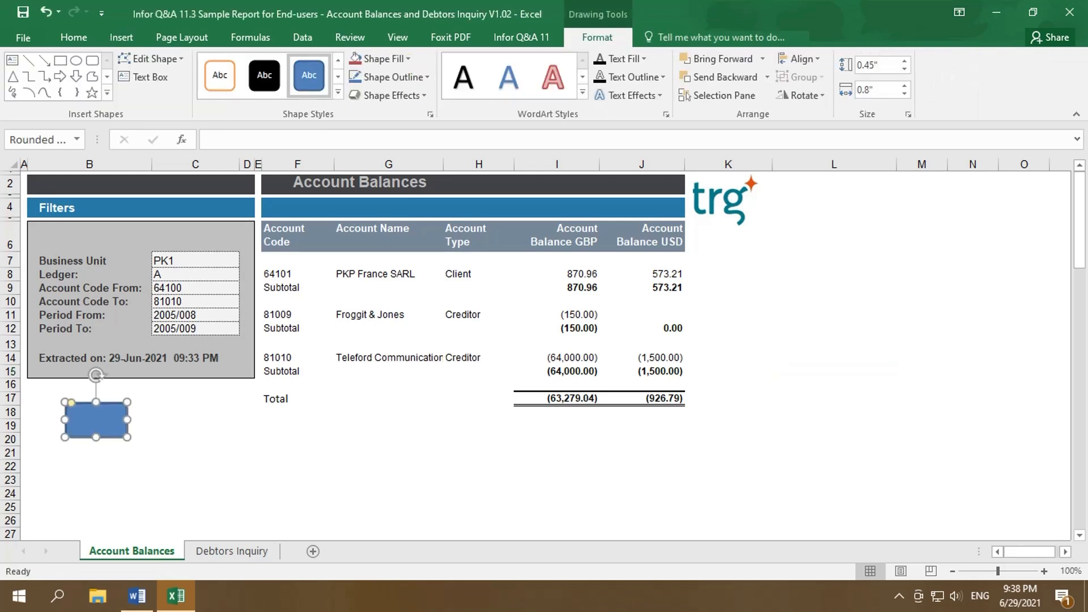
right_click(96, 418)
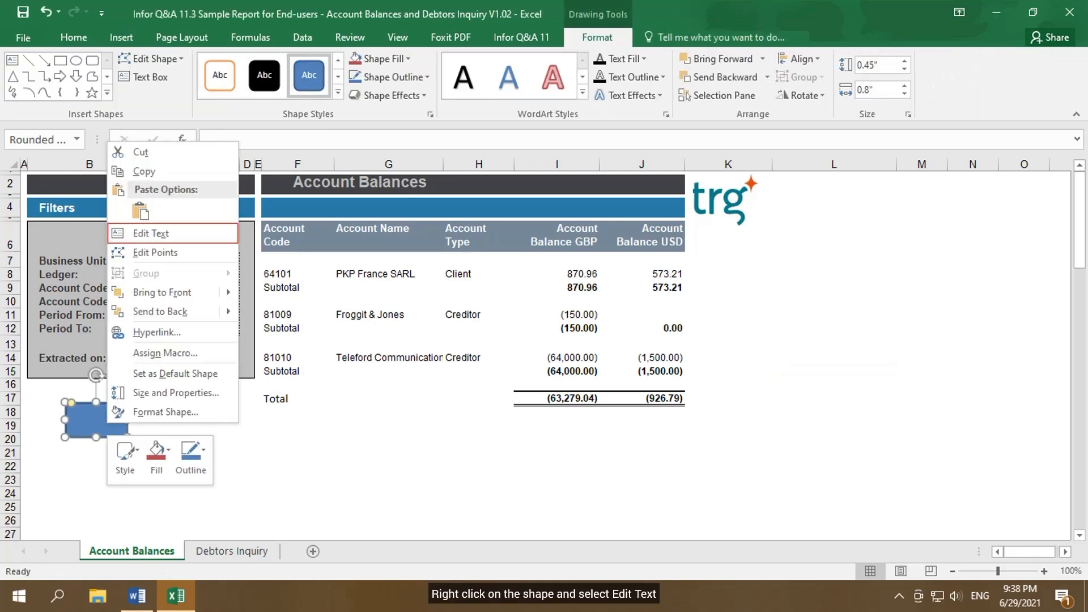
mouse_move(151, 232)
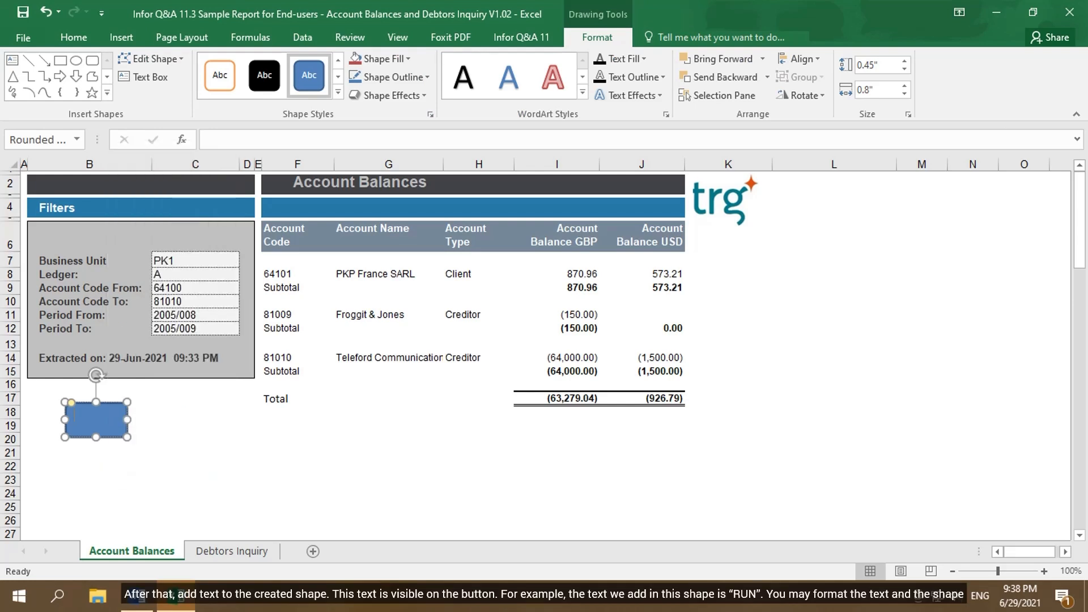
type("RUN")
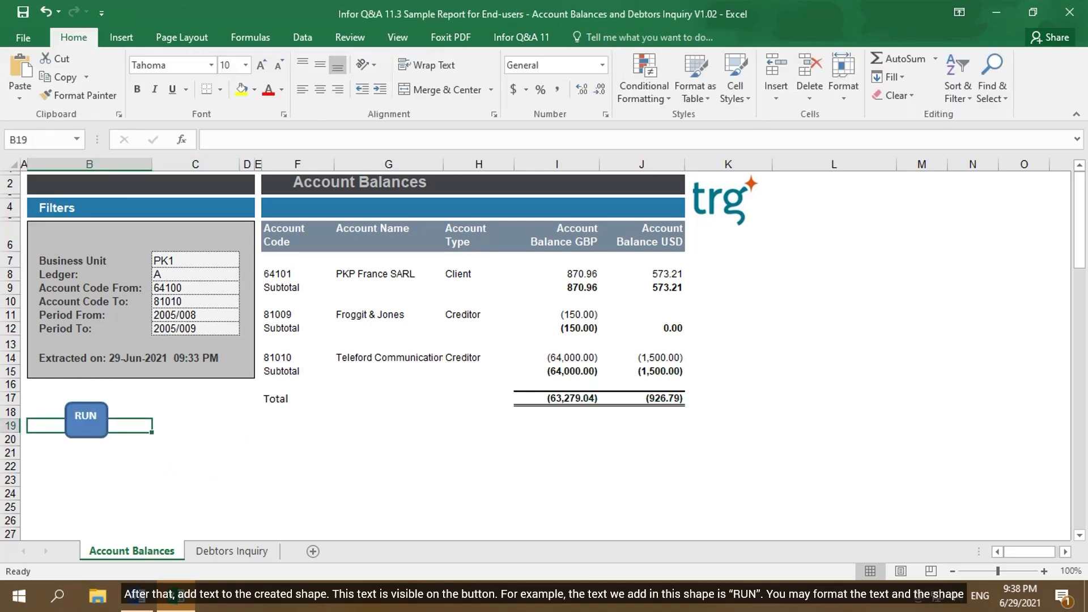
left_click(85, 419)
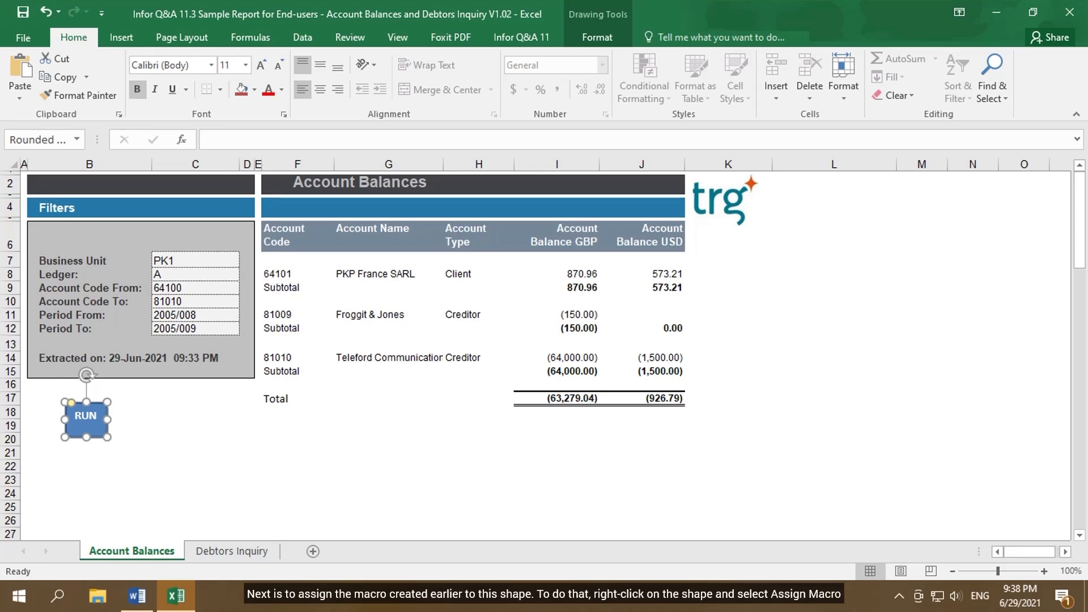
Assign the Recalculate_Report macro to the RUN shape.
right_click(85, 416)
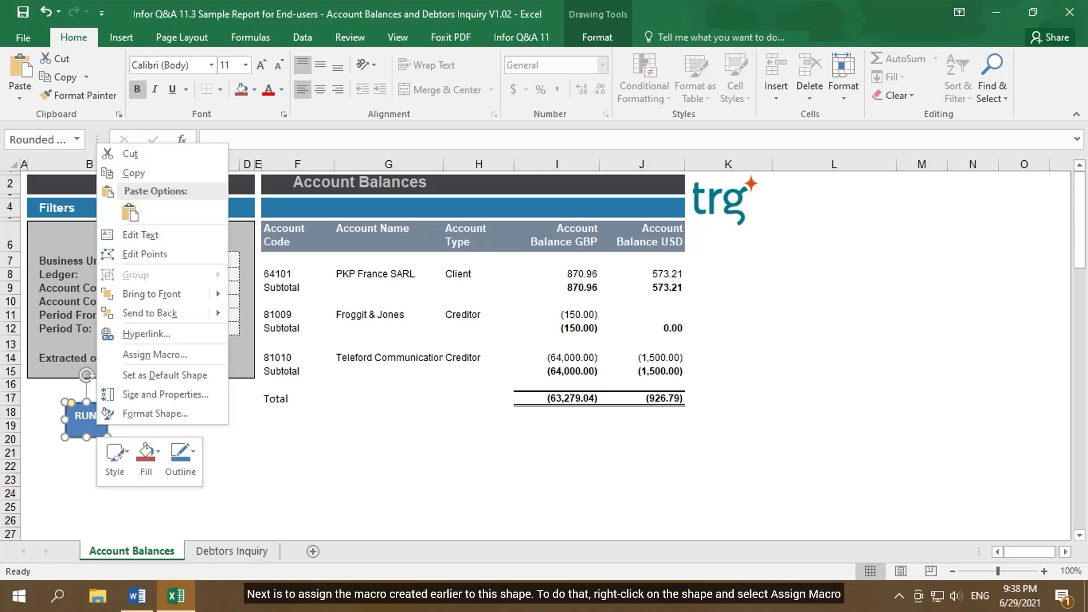
mouse_move(154, 354)
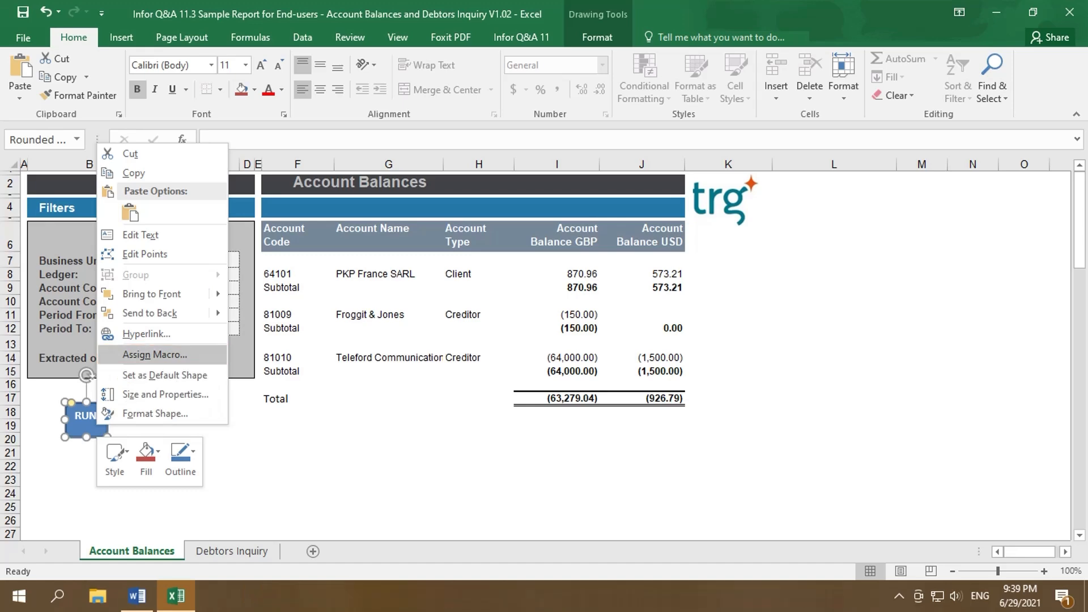
left_click(154, 354)
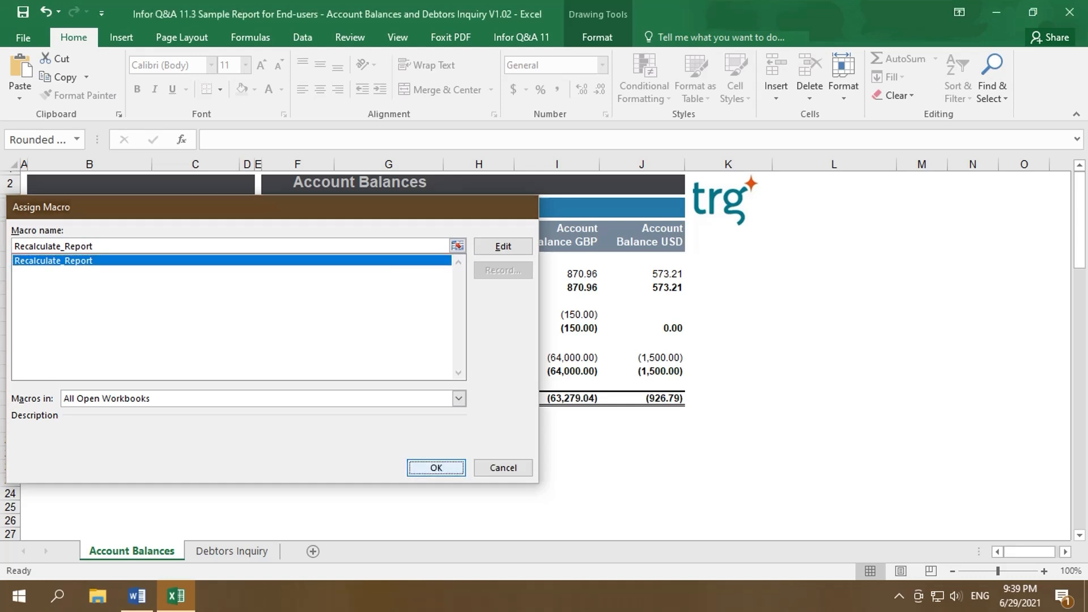
left_click(435, 467)
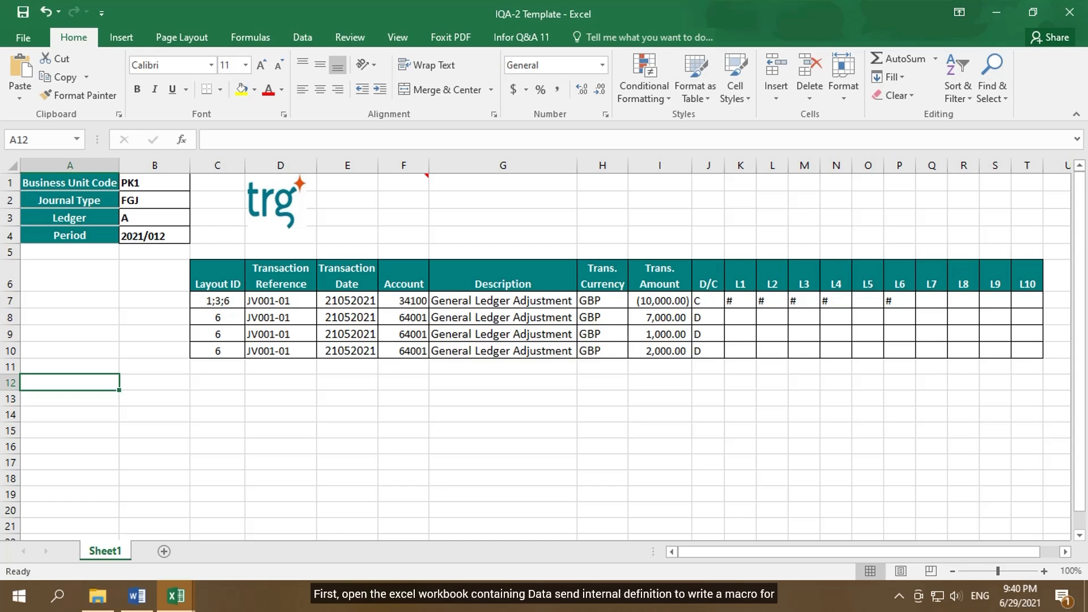
Create a new macro named Ledger_SendData from the Macro dialog.
left_click(398, 37)
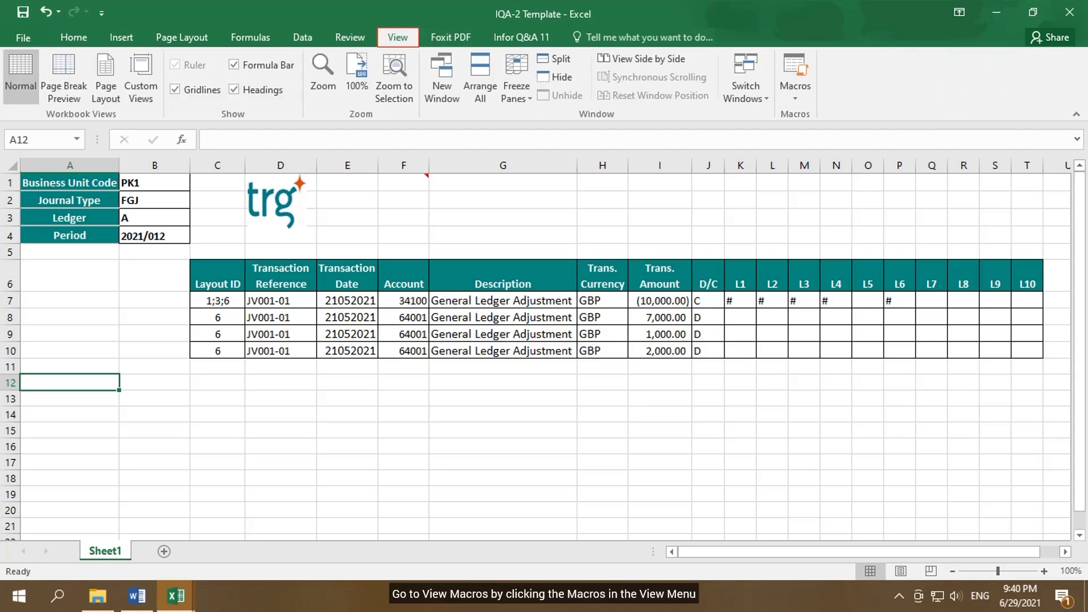
left_click(794, 79)
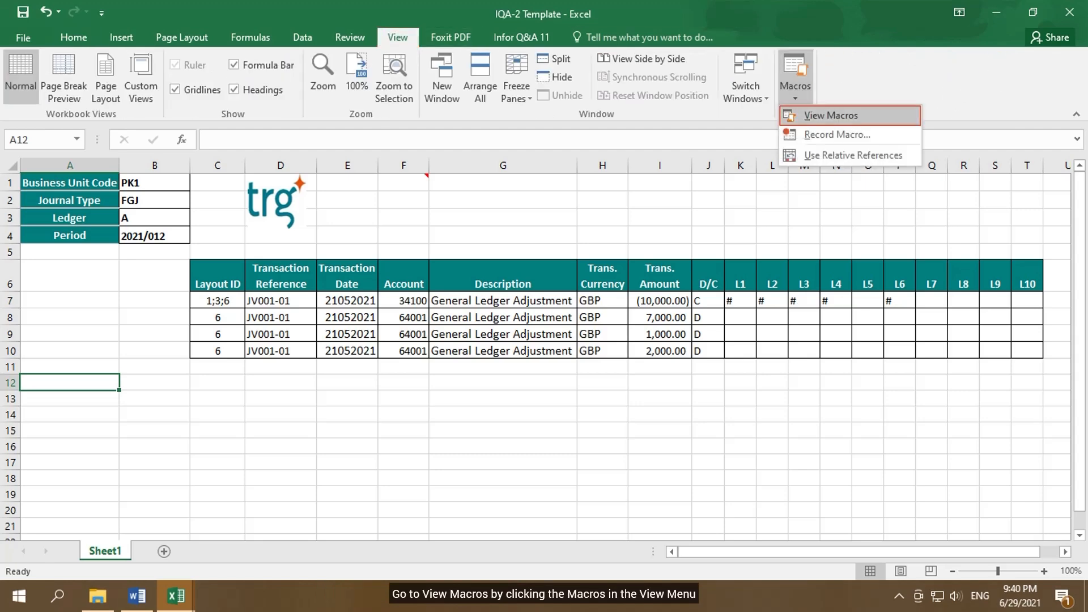
left_click(830, 115)
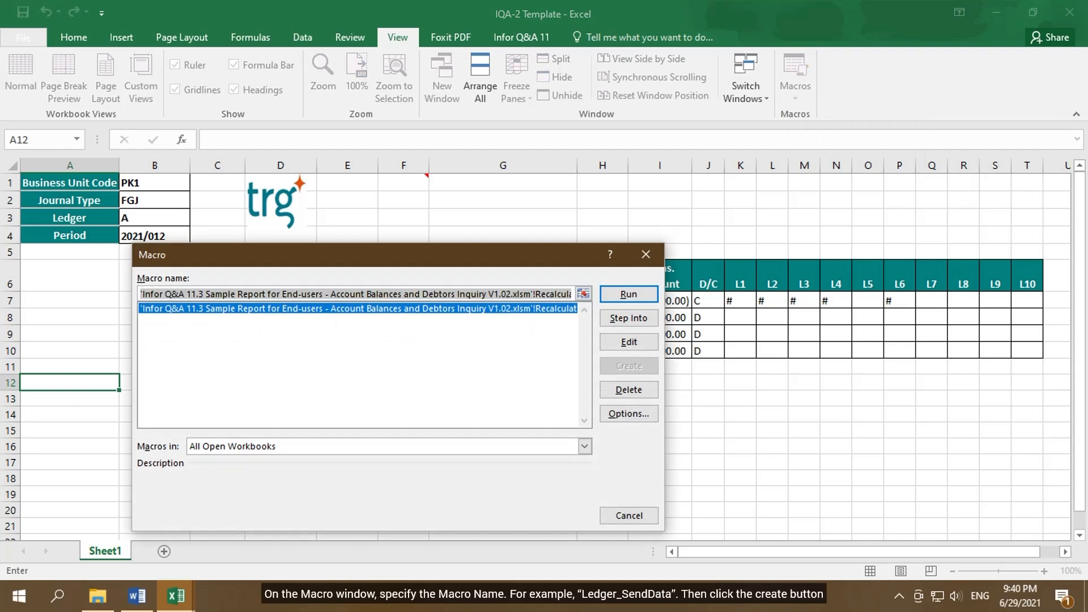
type("Ledger_SendData")
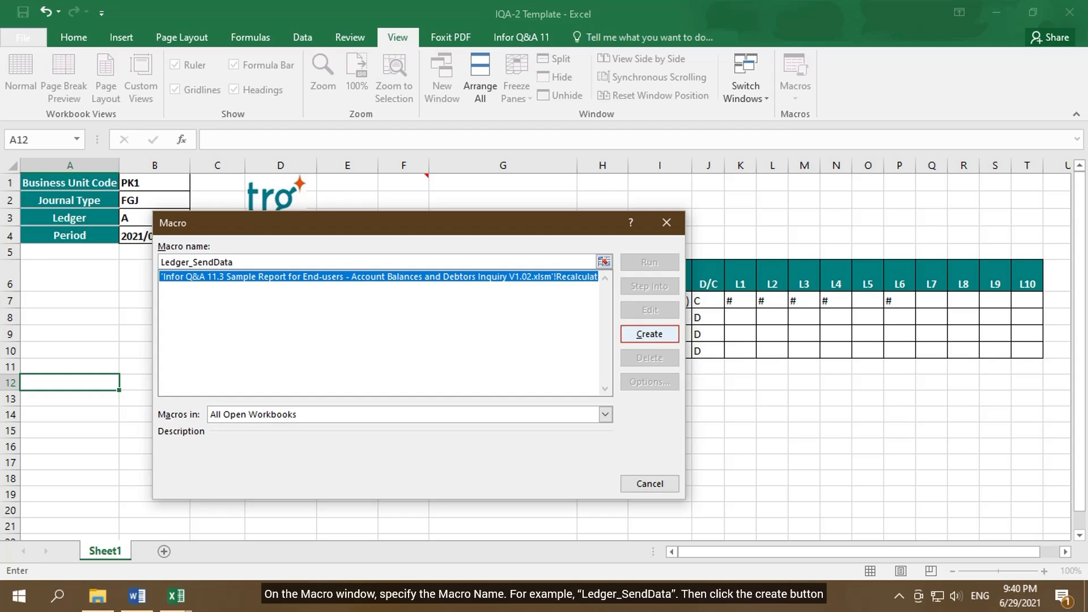
left_click(648, 333)
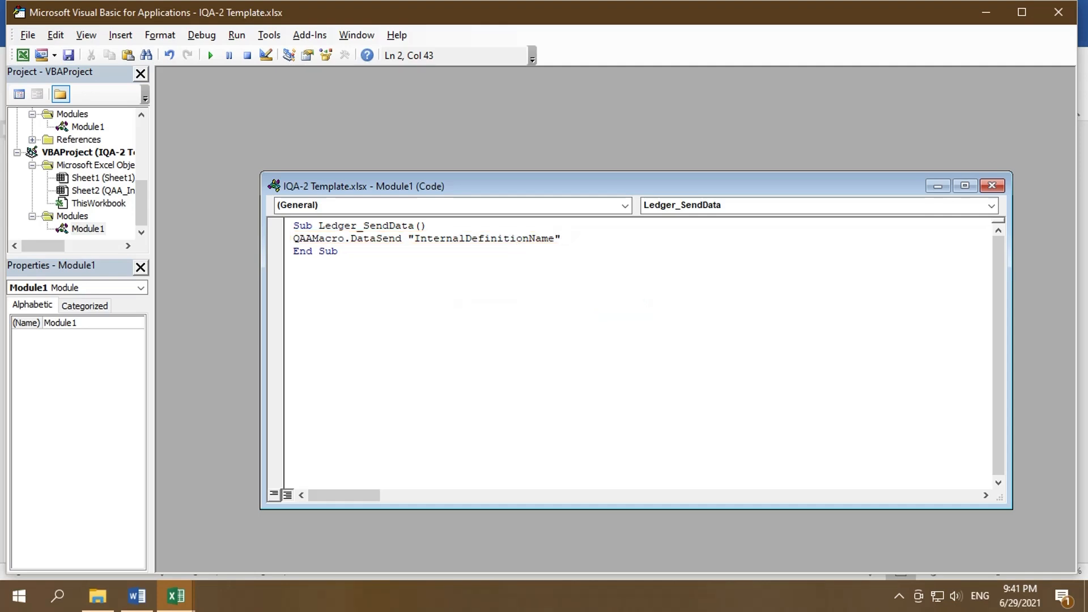
Replace the DataSend placeholder with "Ledger Import Mapping".
double_click(481, 238)
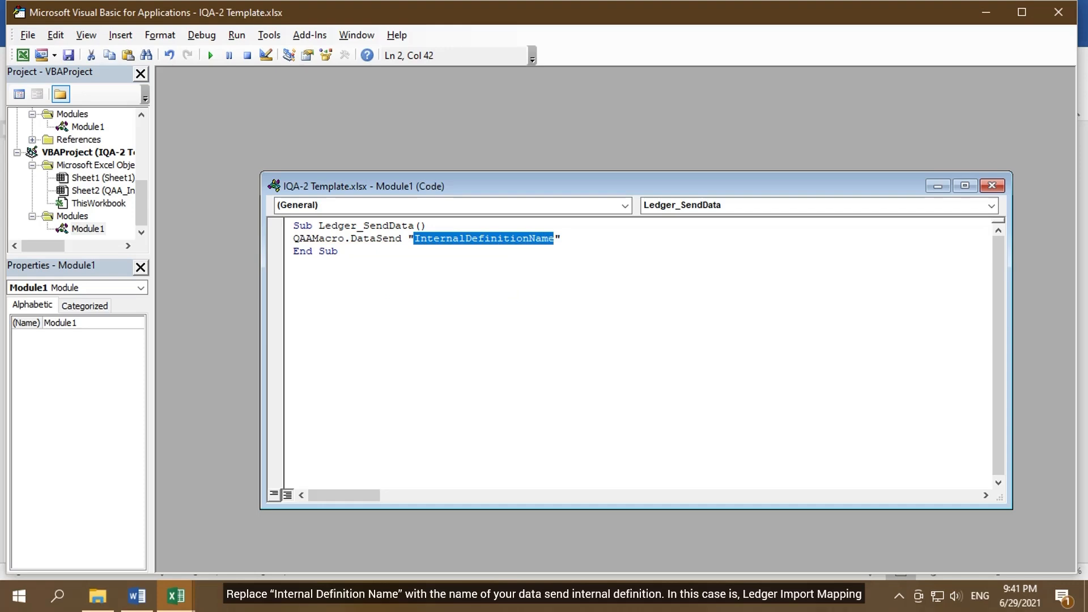
type("Ledger Import M")
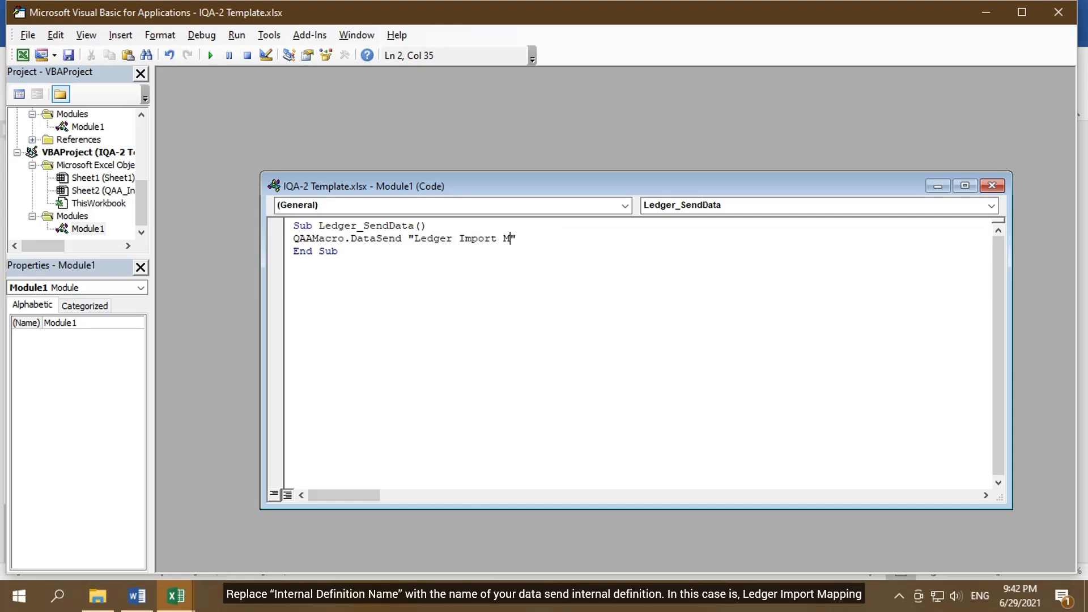
type("apping")
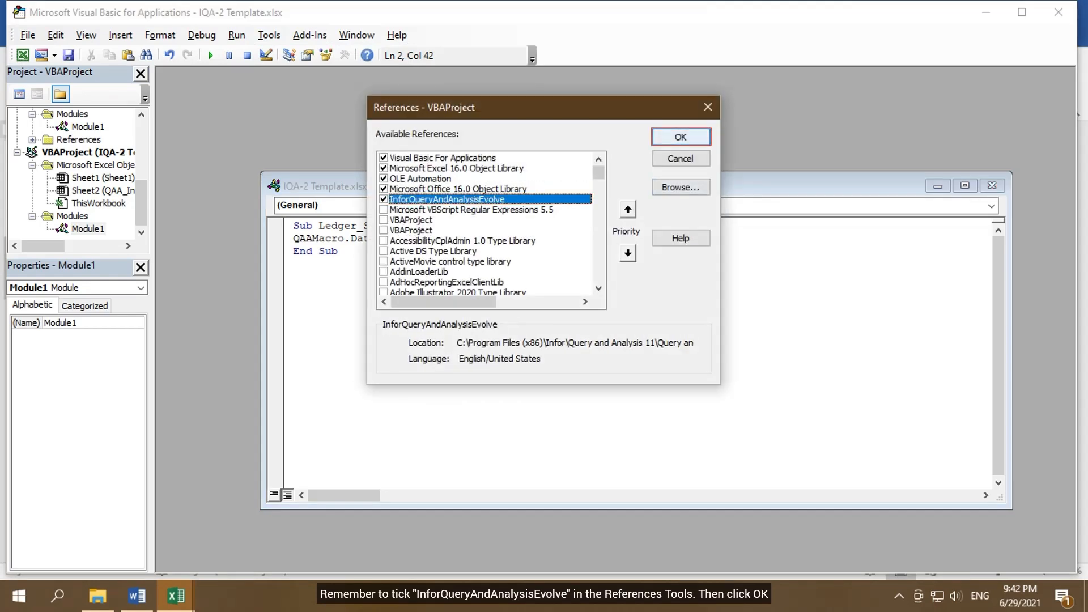
Confirm the InforQueryAndAnalysisEvolve library reference in the References dialog.
left_click(679, 136)
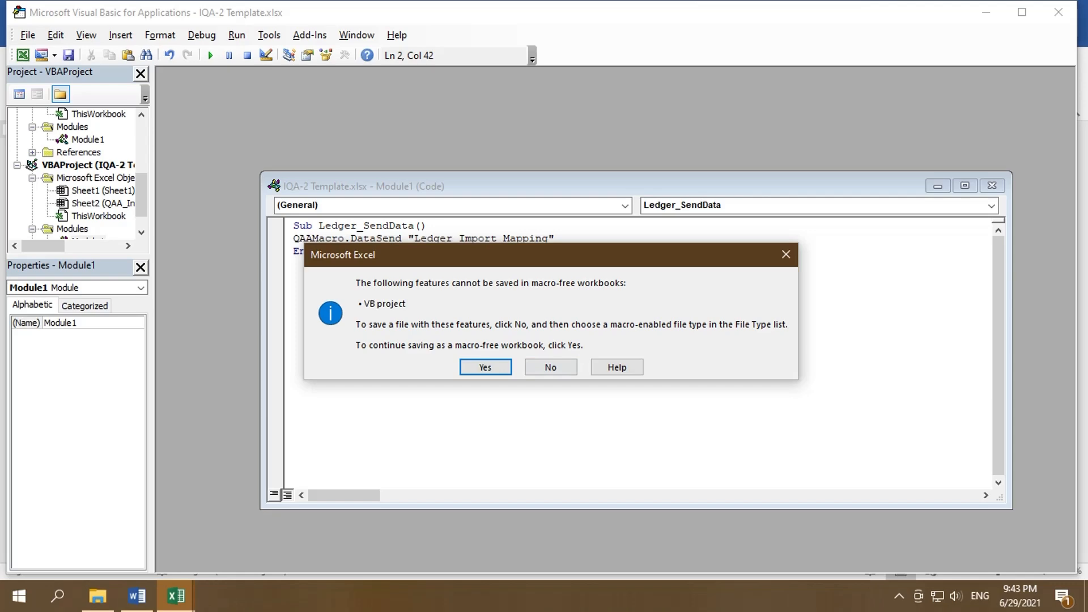
Save the workbook as IQA-2 Template.xlsm in Excel Macro-Enabled Workbook format.
left_click(551, 366)
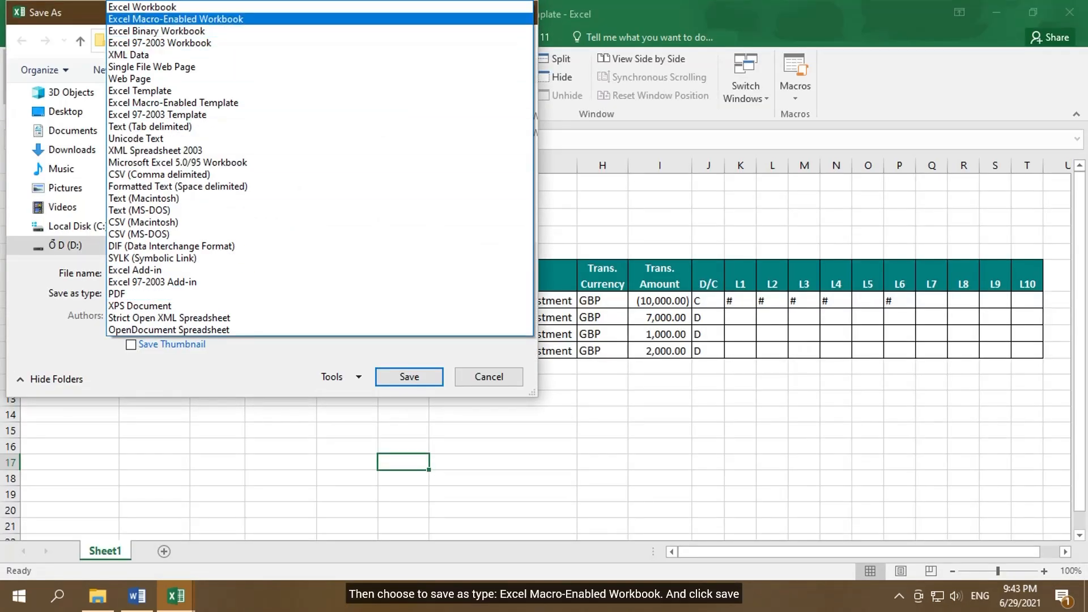
left_click(174, 19)
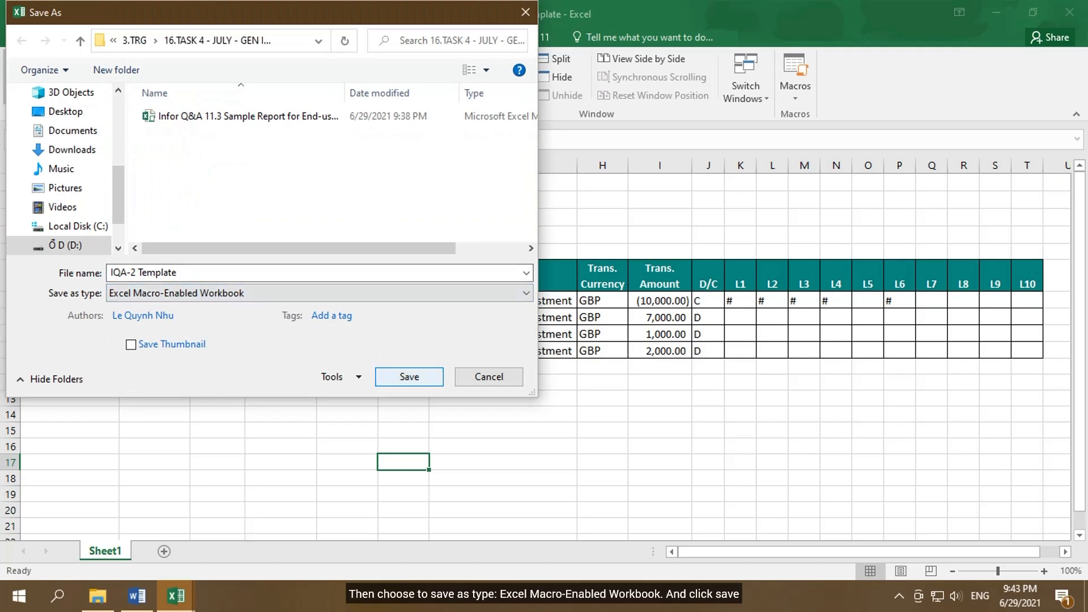
left_click(408, 376)
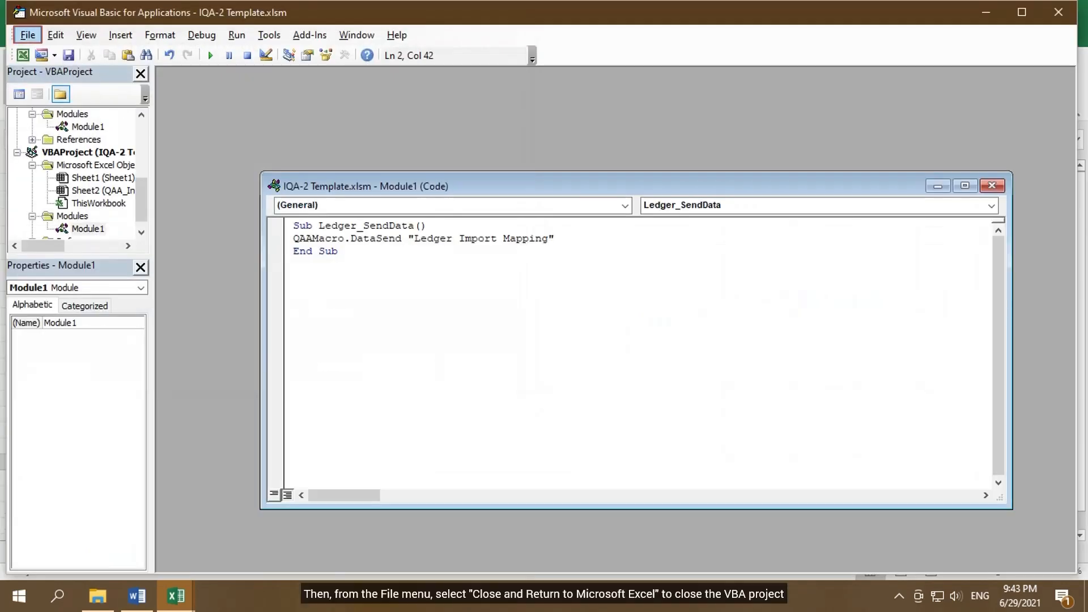
Close the VBA editor and return to the Excel ledger sheet.
left_click(27, 35)
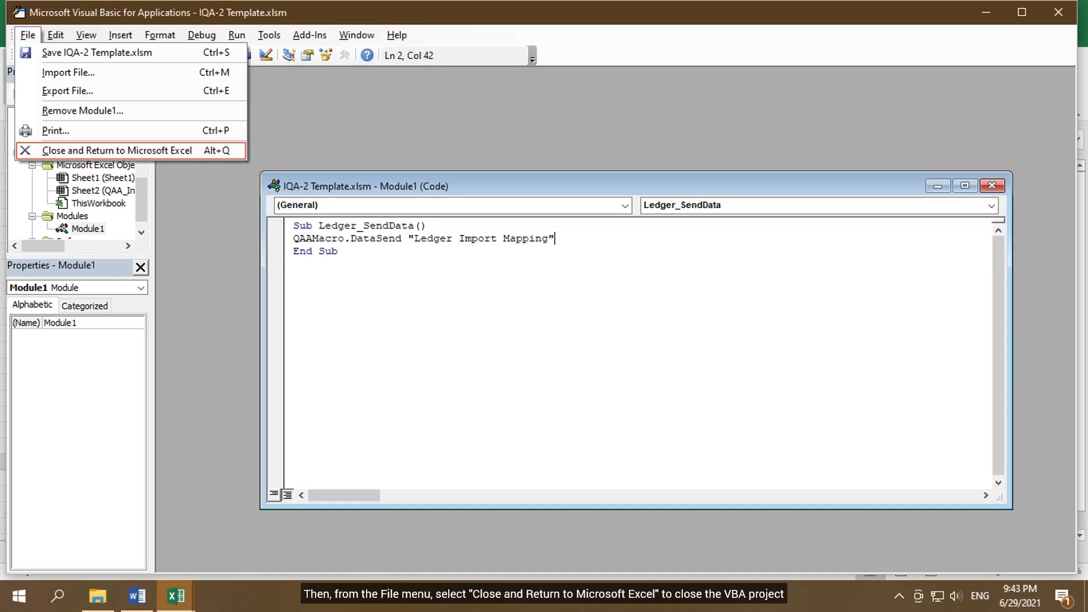
mouse_move(117, 151)
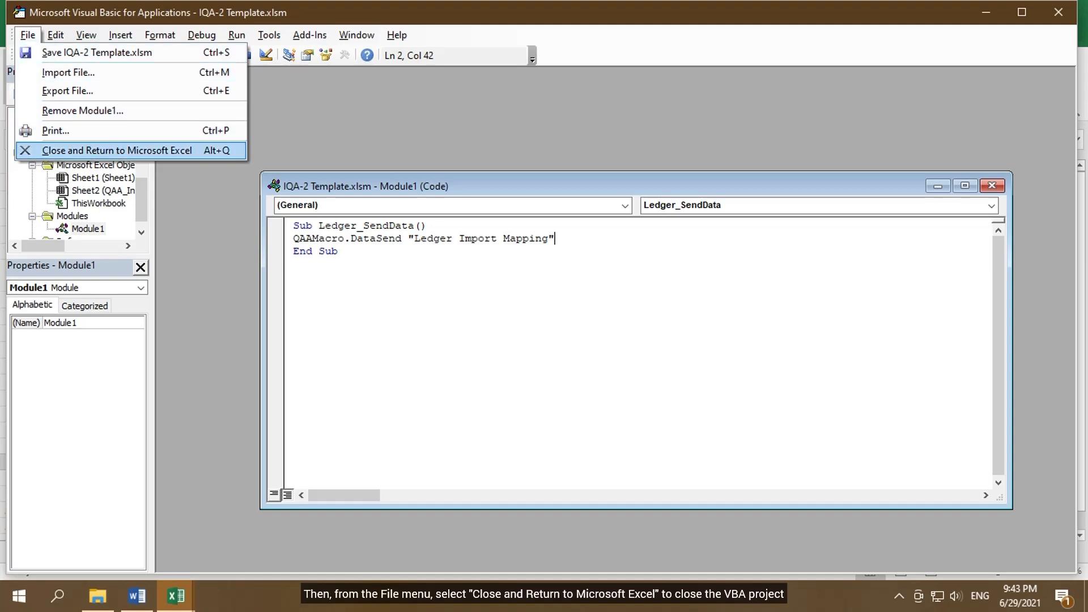
left_click(115, 149)
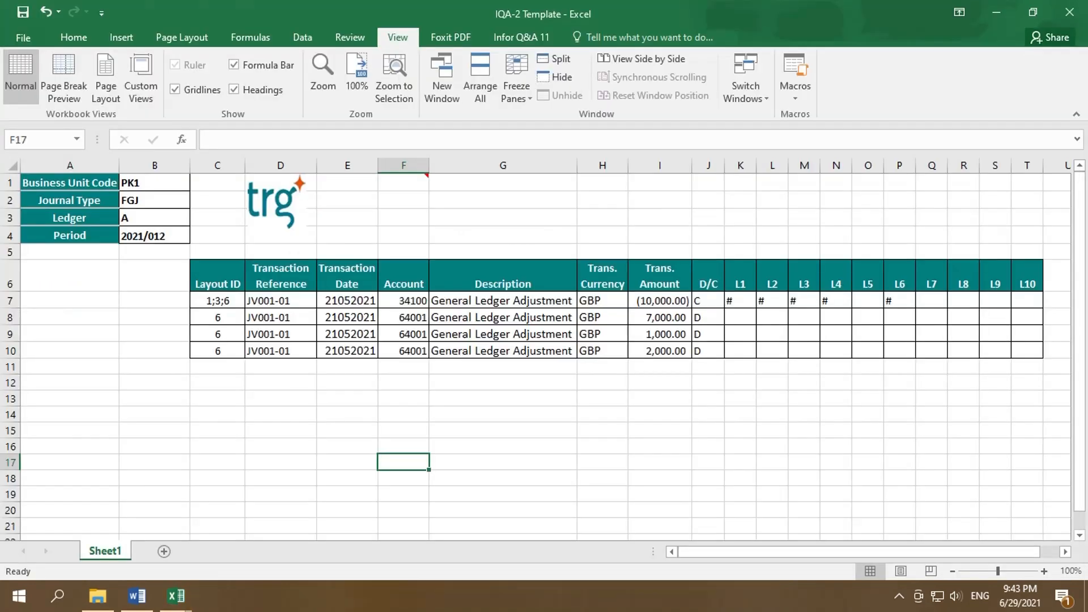
Draw a rounded rectangle shape below the ledger table around rows 13–14.
left_click(122, 37)
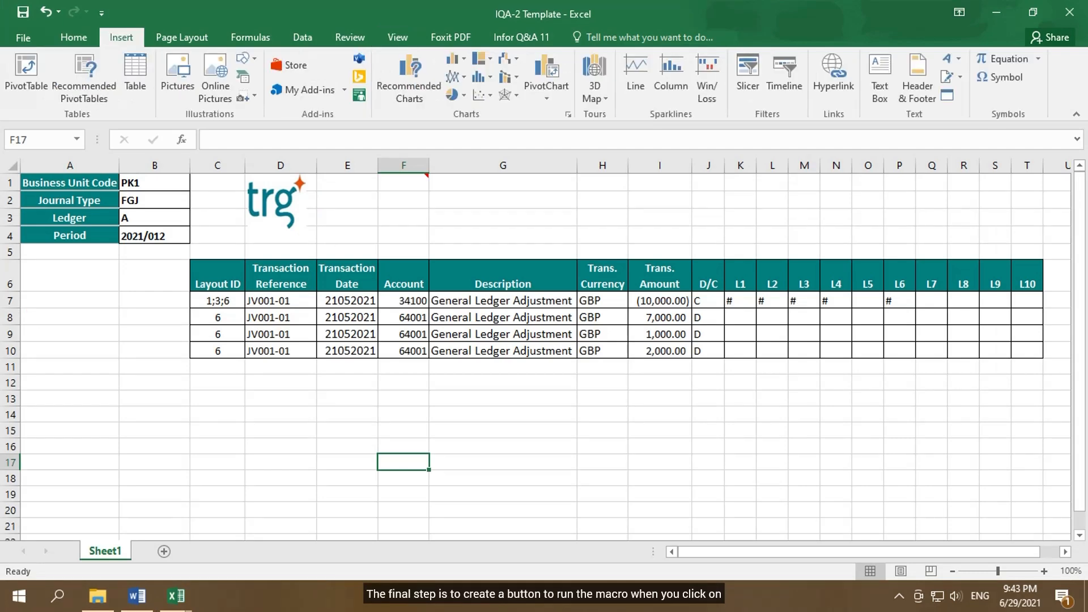
left_click(243, 58)
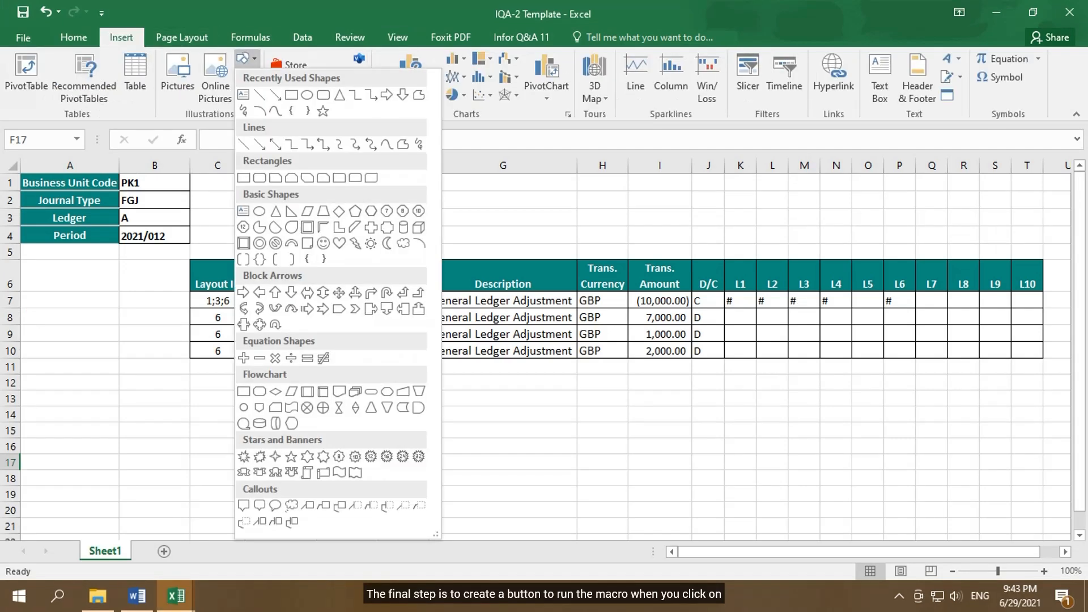
mouse_move(322, 95)
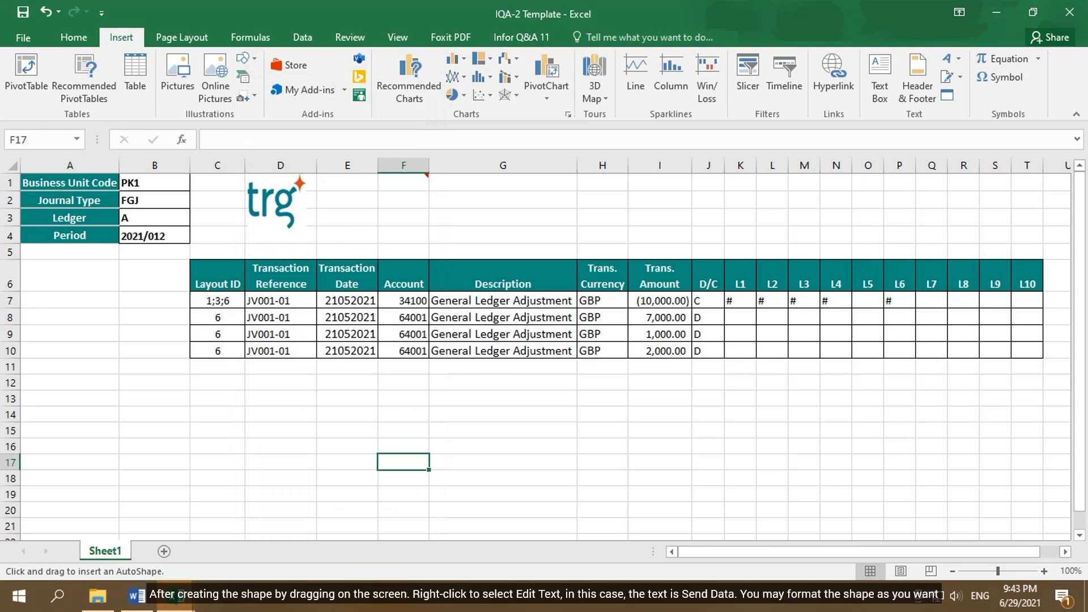
left_click_drag(53, 394, 137, 427)
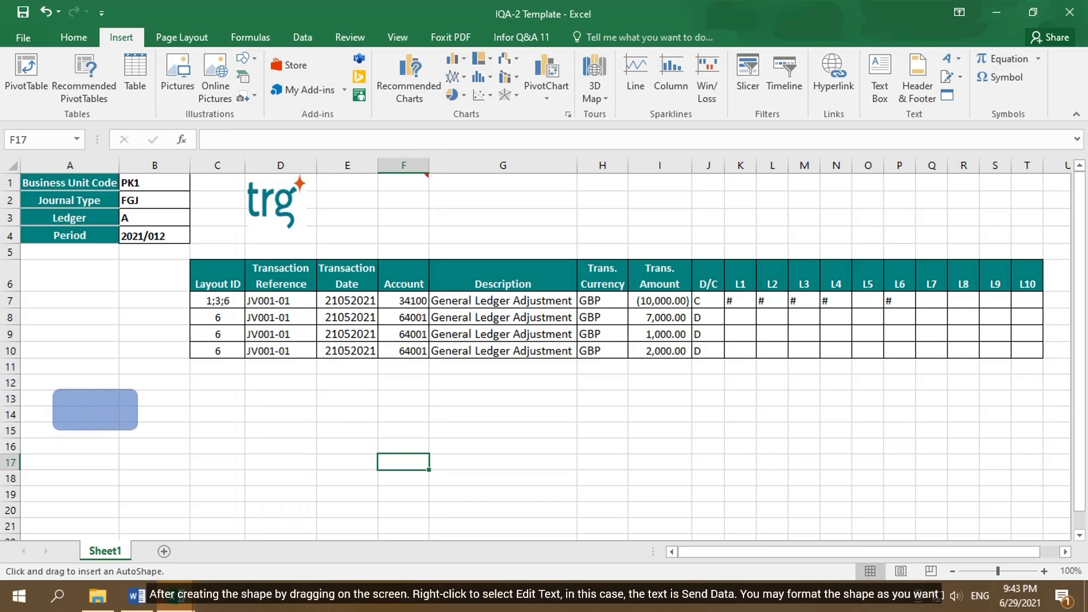
Label the new shape with the text 'SEND DATA'.
right_click(95, 410)
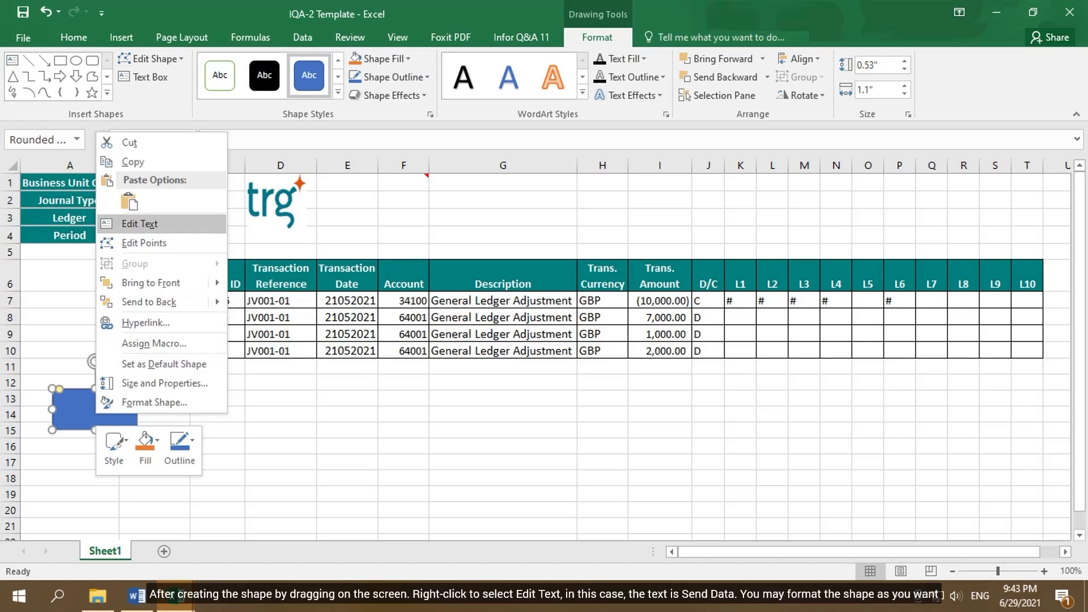
left_click(139, 224)
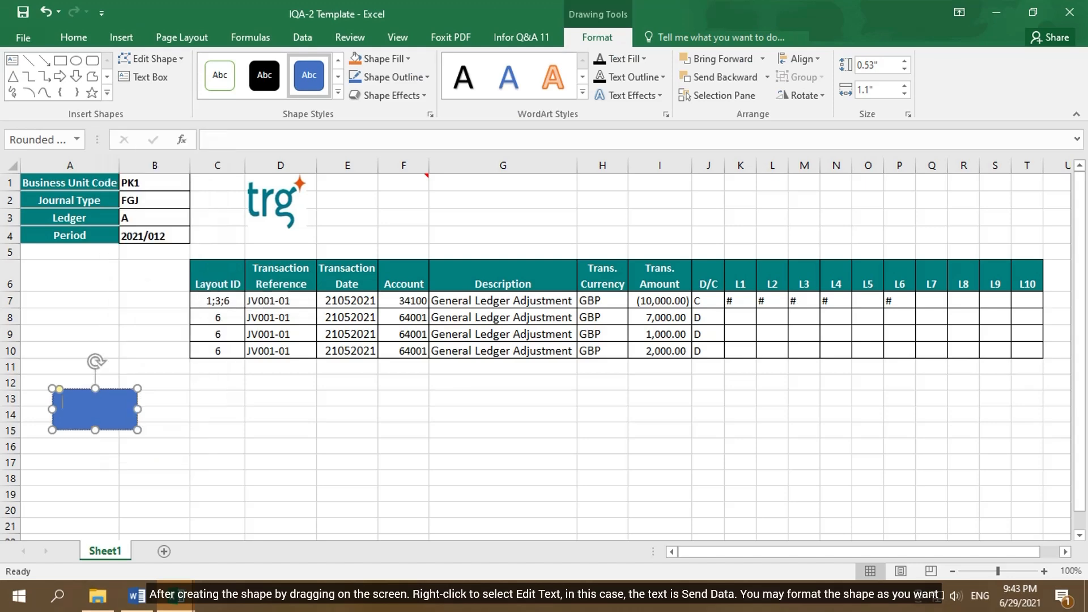
type("SEND DATA")
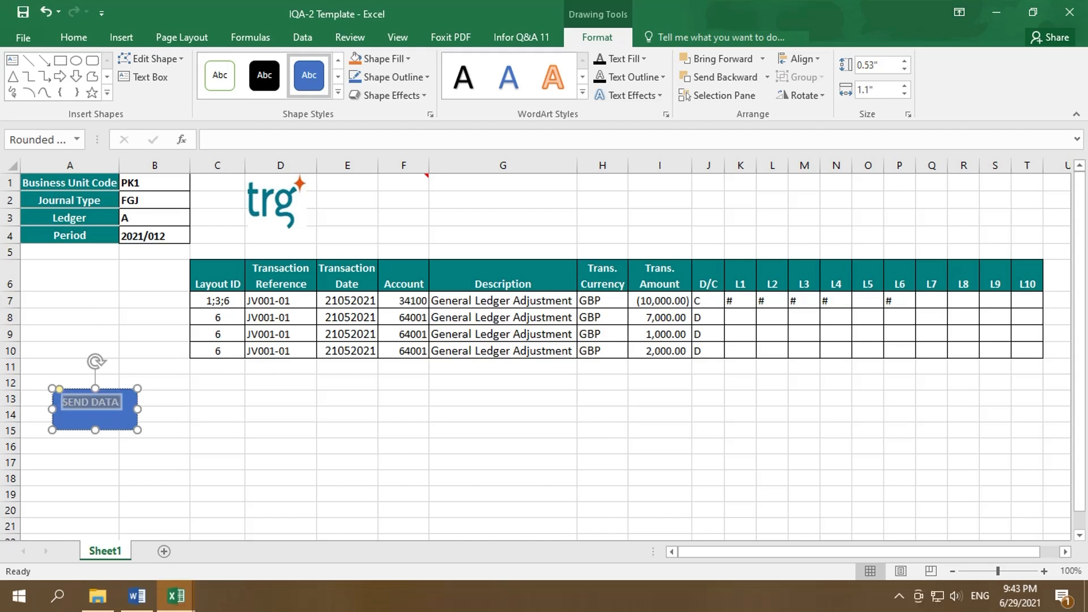
Assign the Ledger_SendData macro to the SEND DATA shape so it acts as a button.
right_click(91, 402)
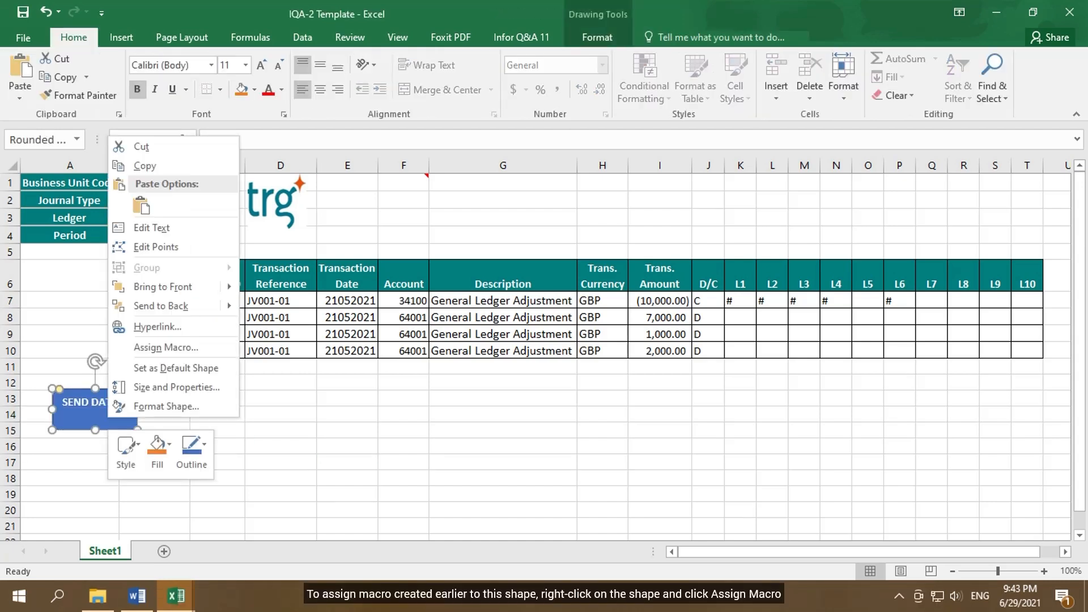
mouse_move(166, 346)
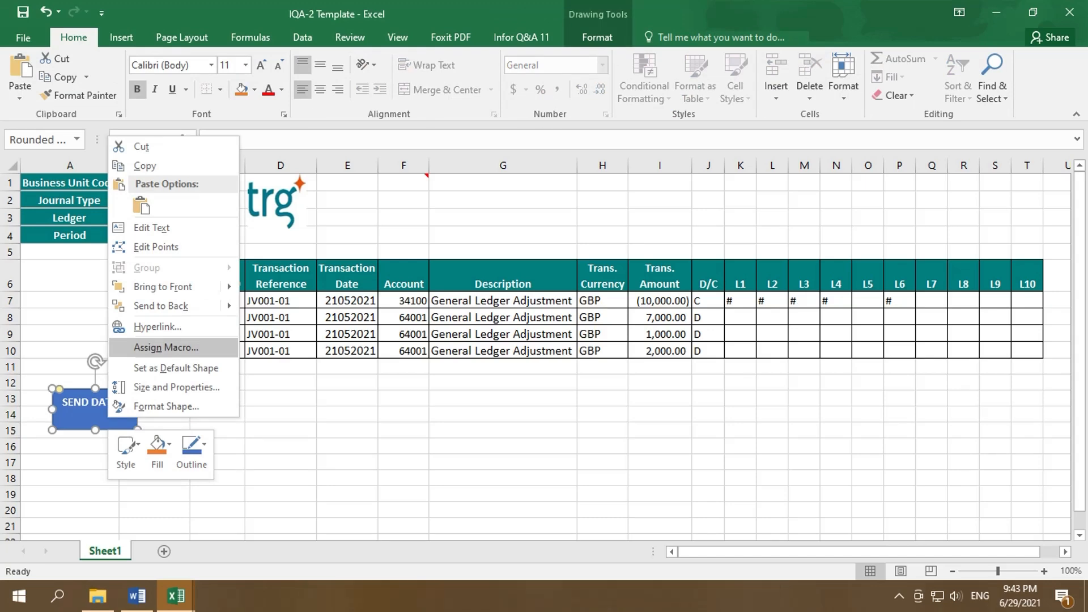
left_click(165, 347)
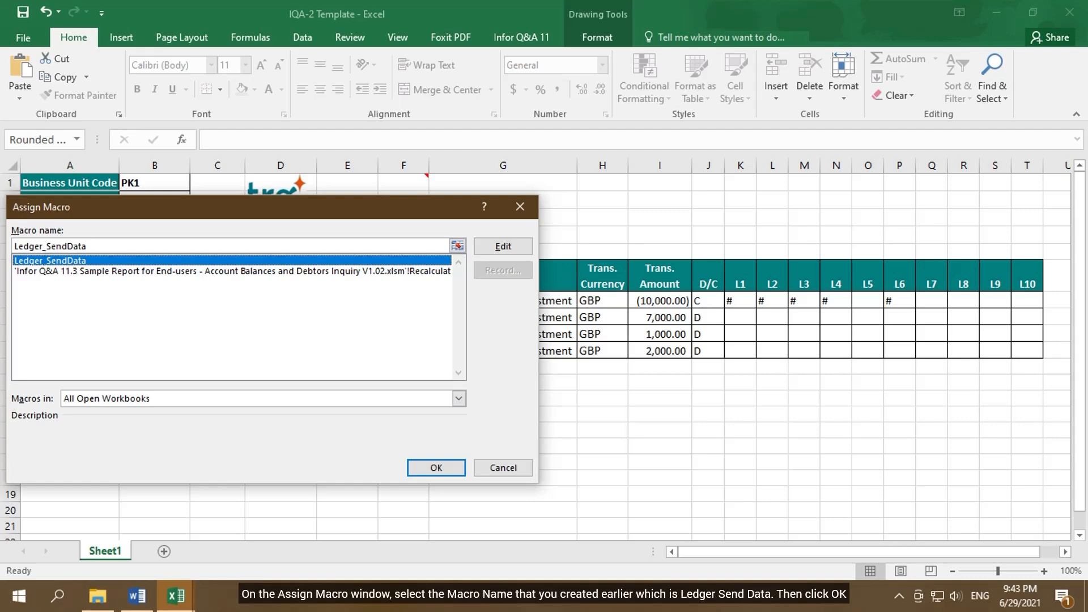
left_click(436, 467)
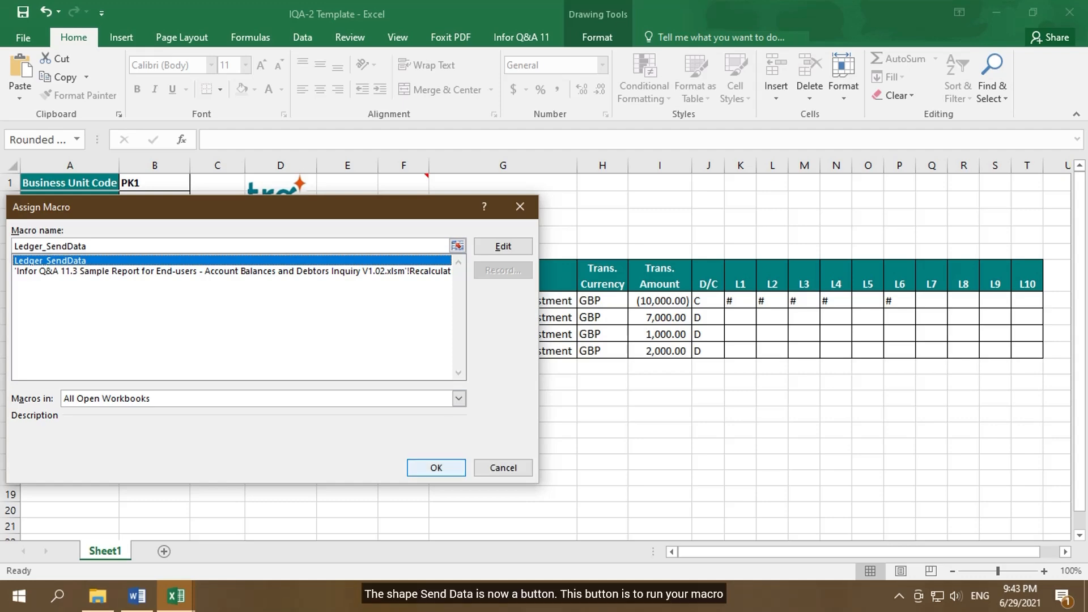
left_click(436, 467)
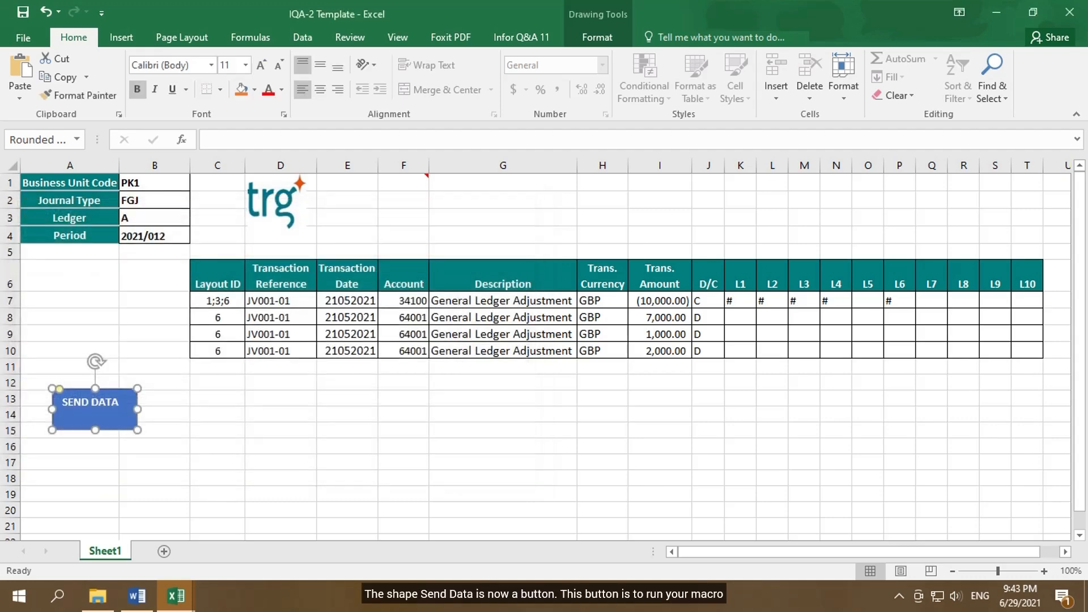
left_click(218, 431)
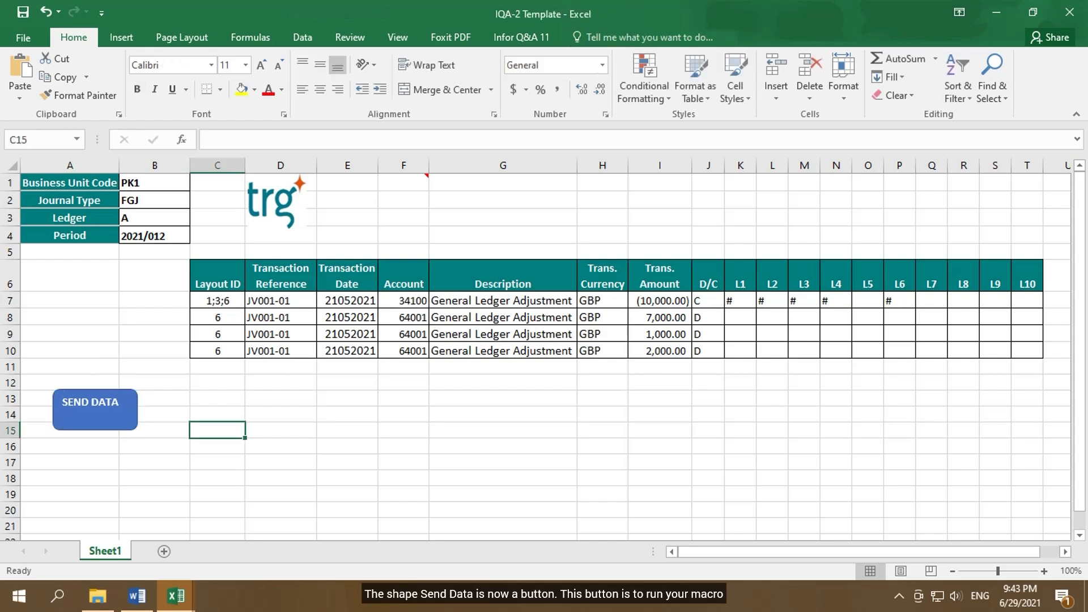